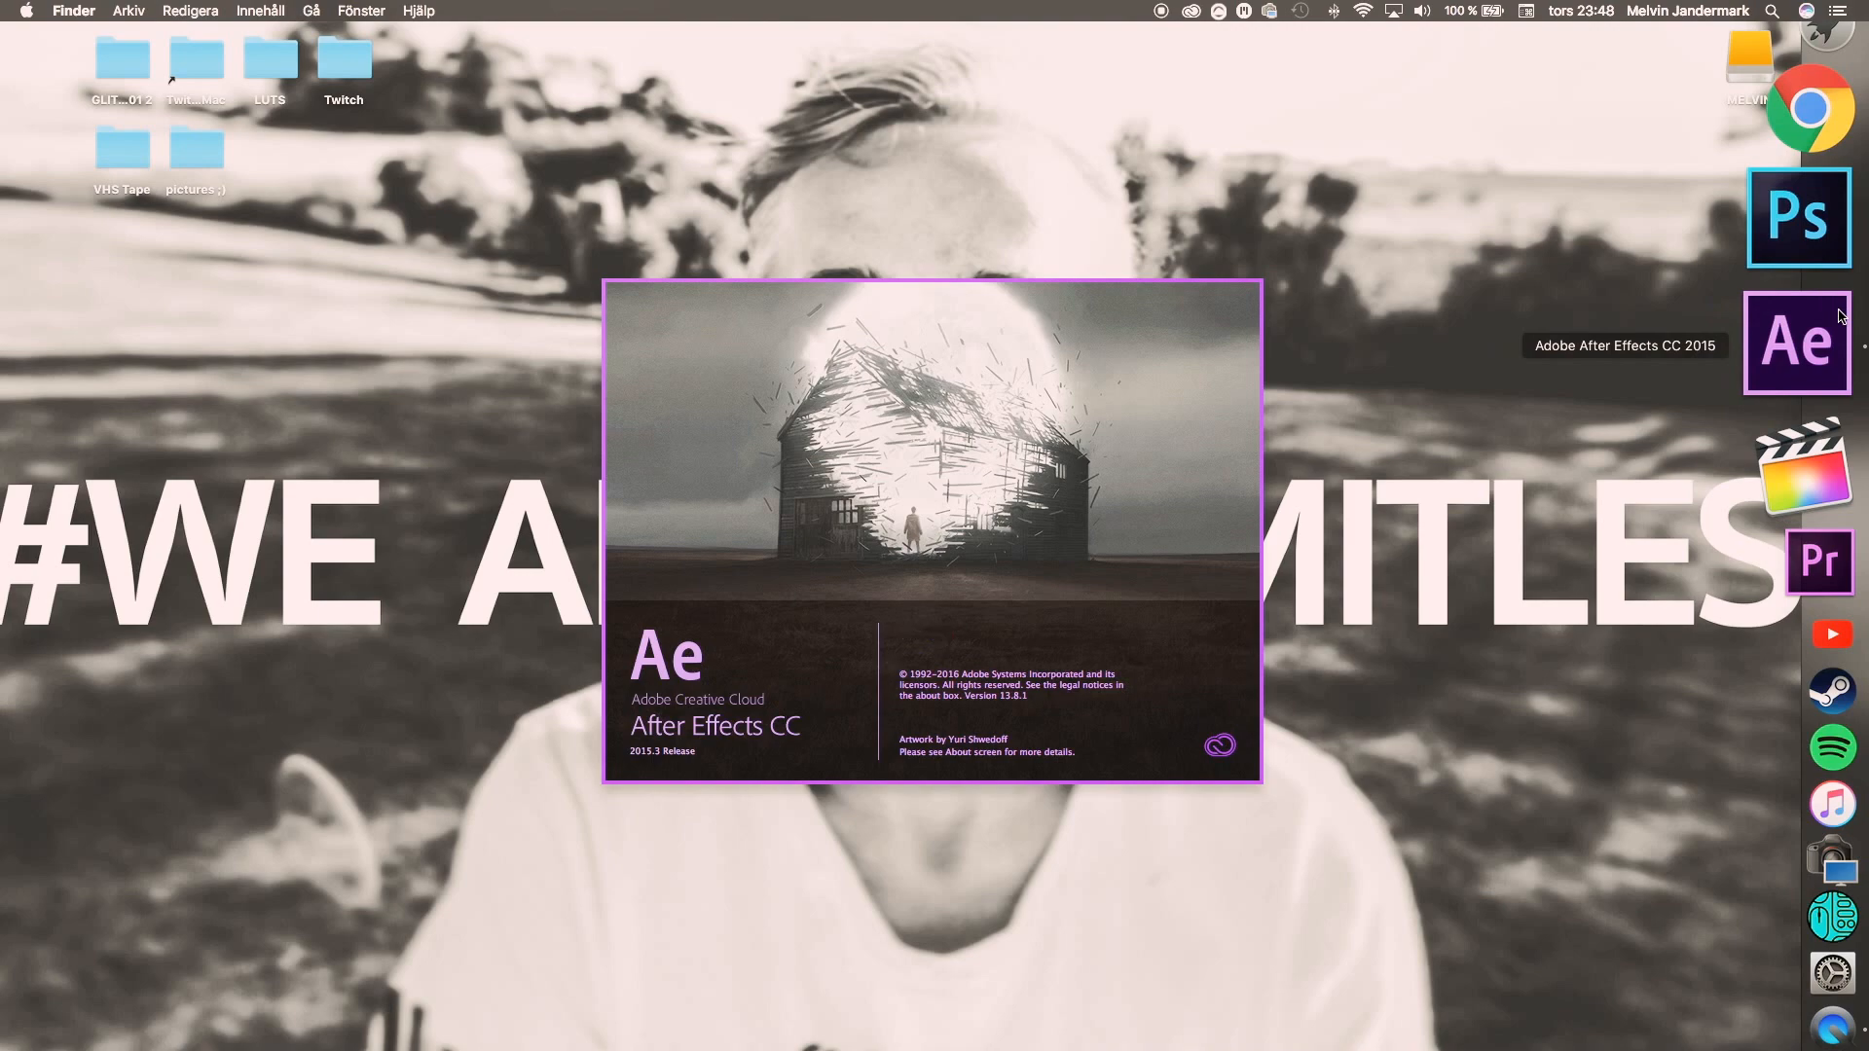
# Step: Bring up the footage import dialog via File > Import > File
pyautogui.click(187, 10)
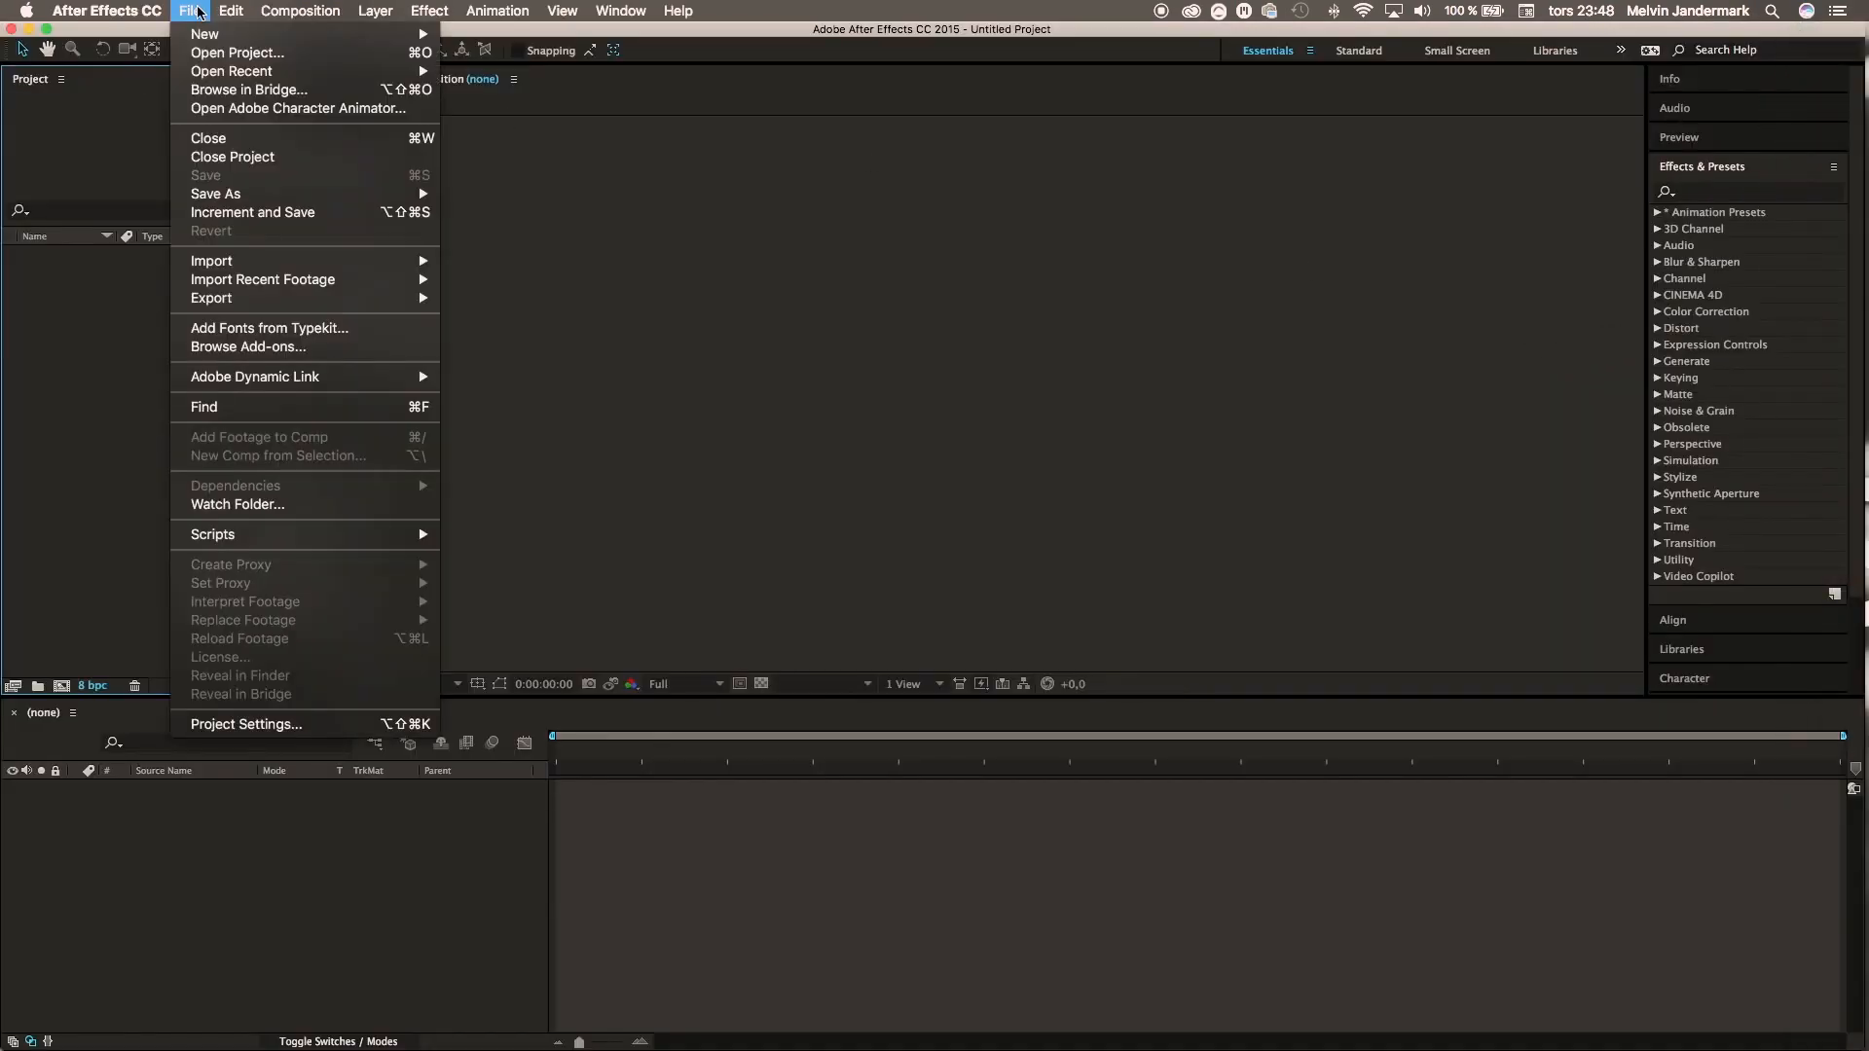
pyautogui.moveTo(210, 261)
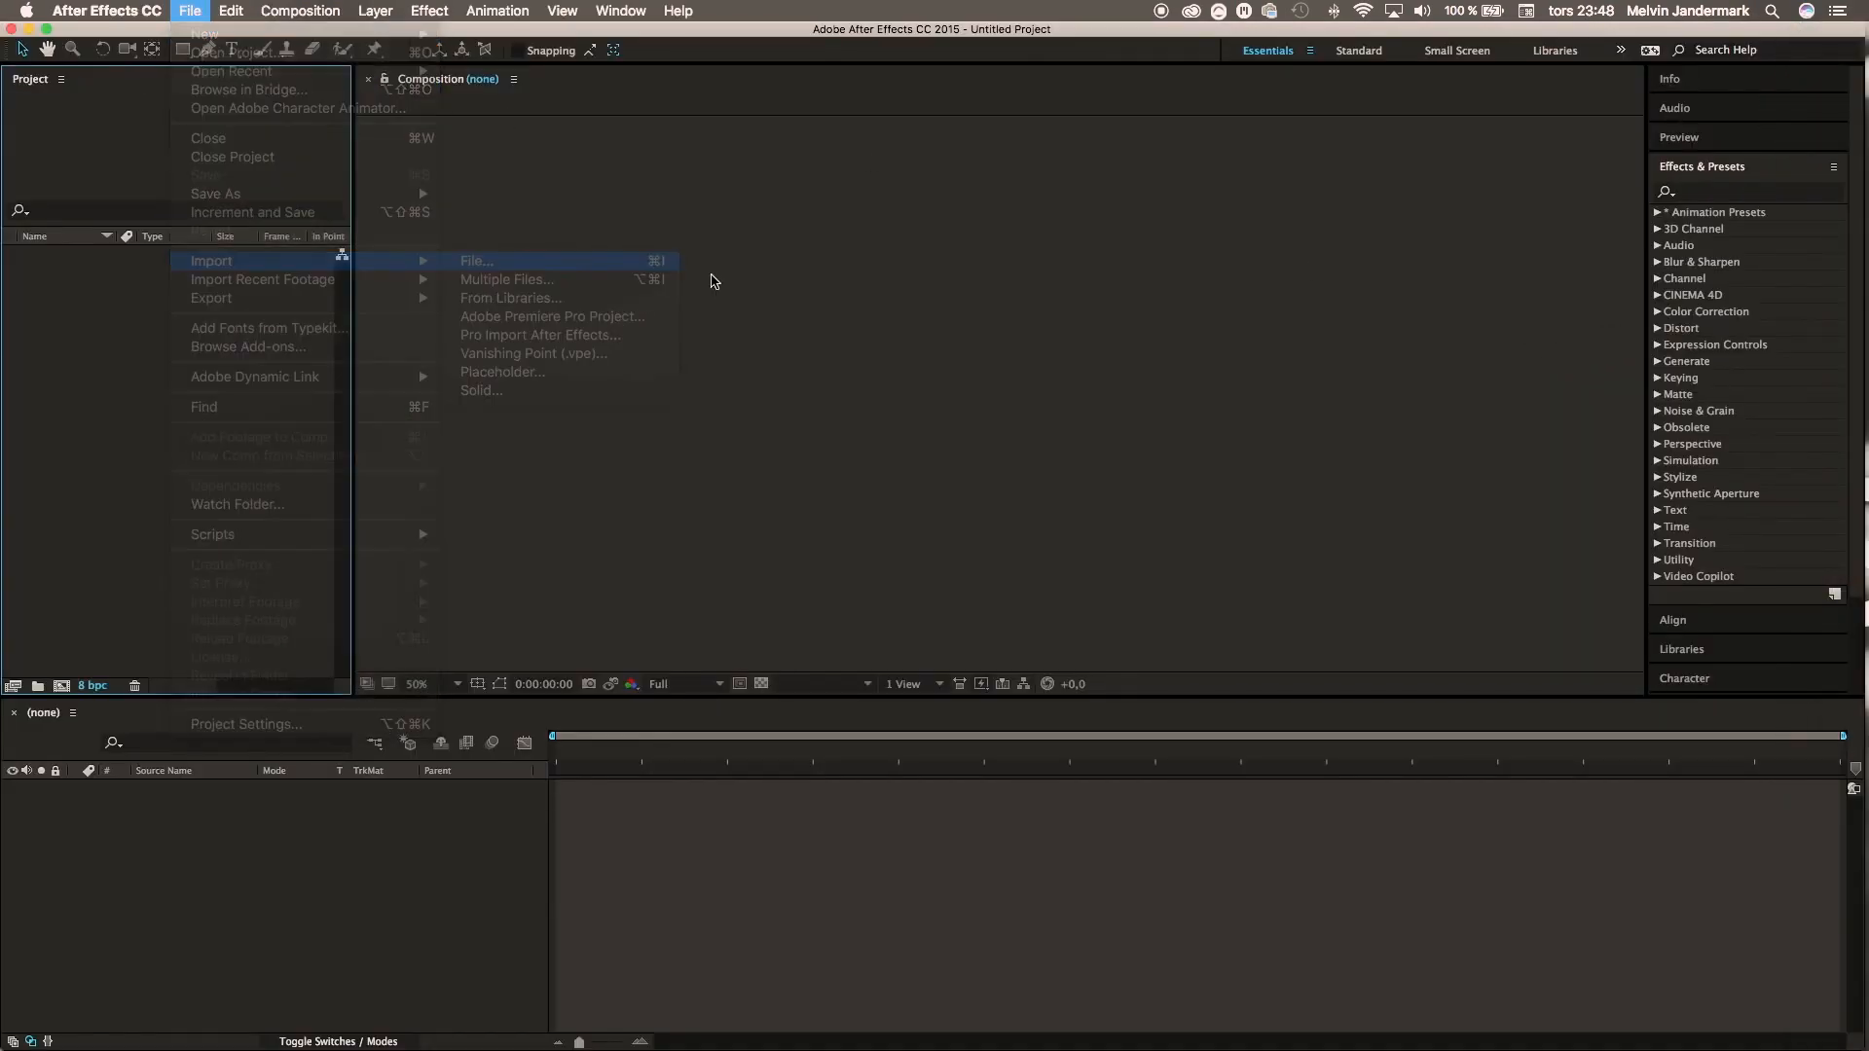
pyautogui.click(475, 261)
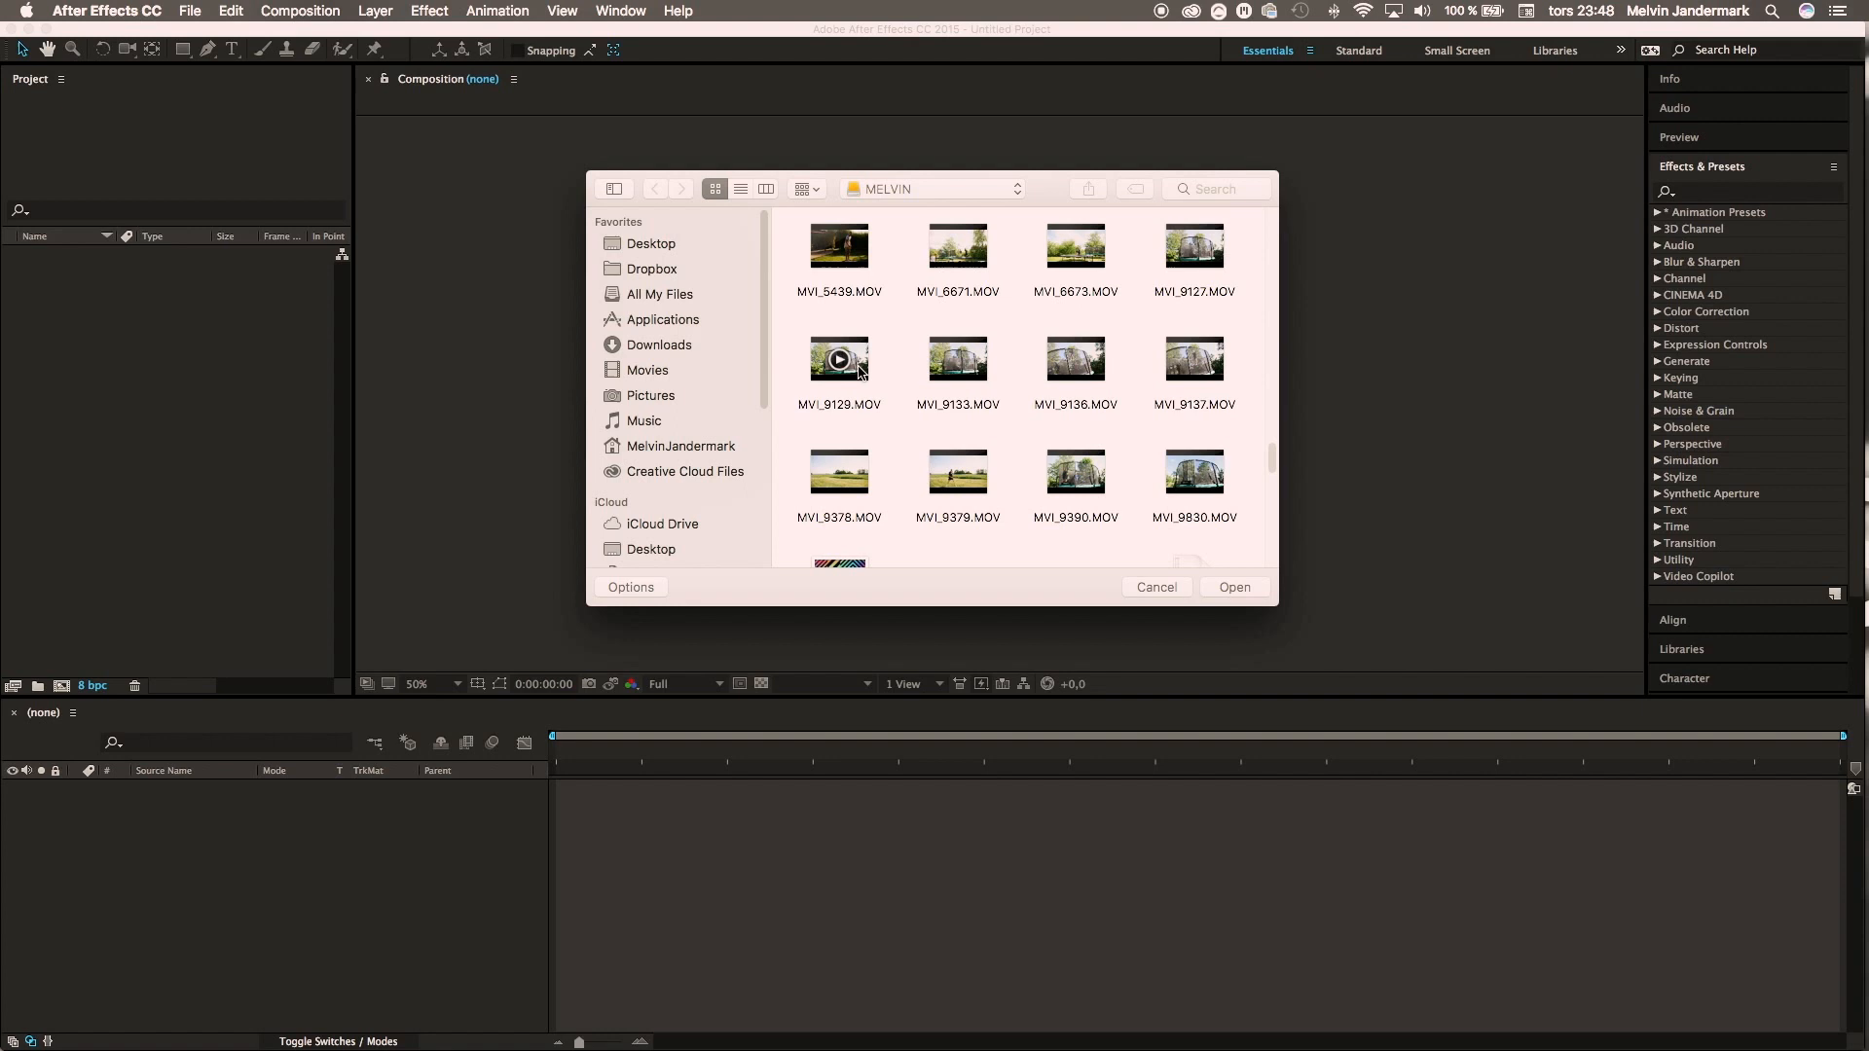
# Step: Import MVI_9129.MOV into a composition and add an adjustment layer above it
pyautogui.click(1234, 588)
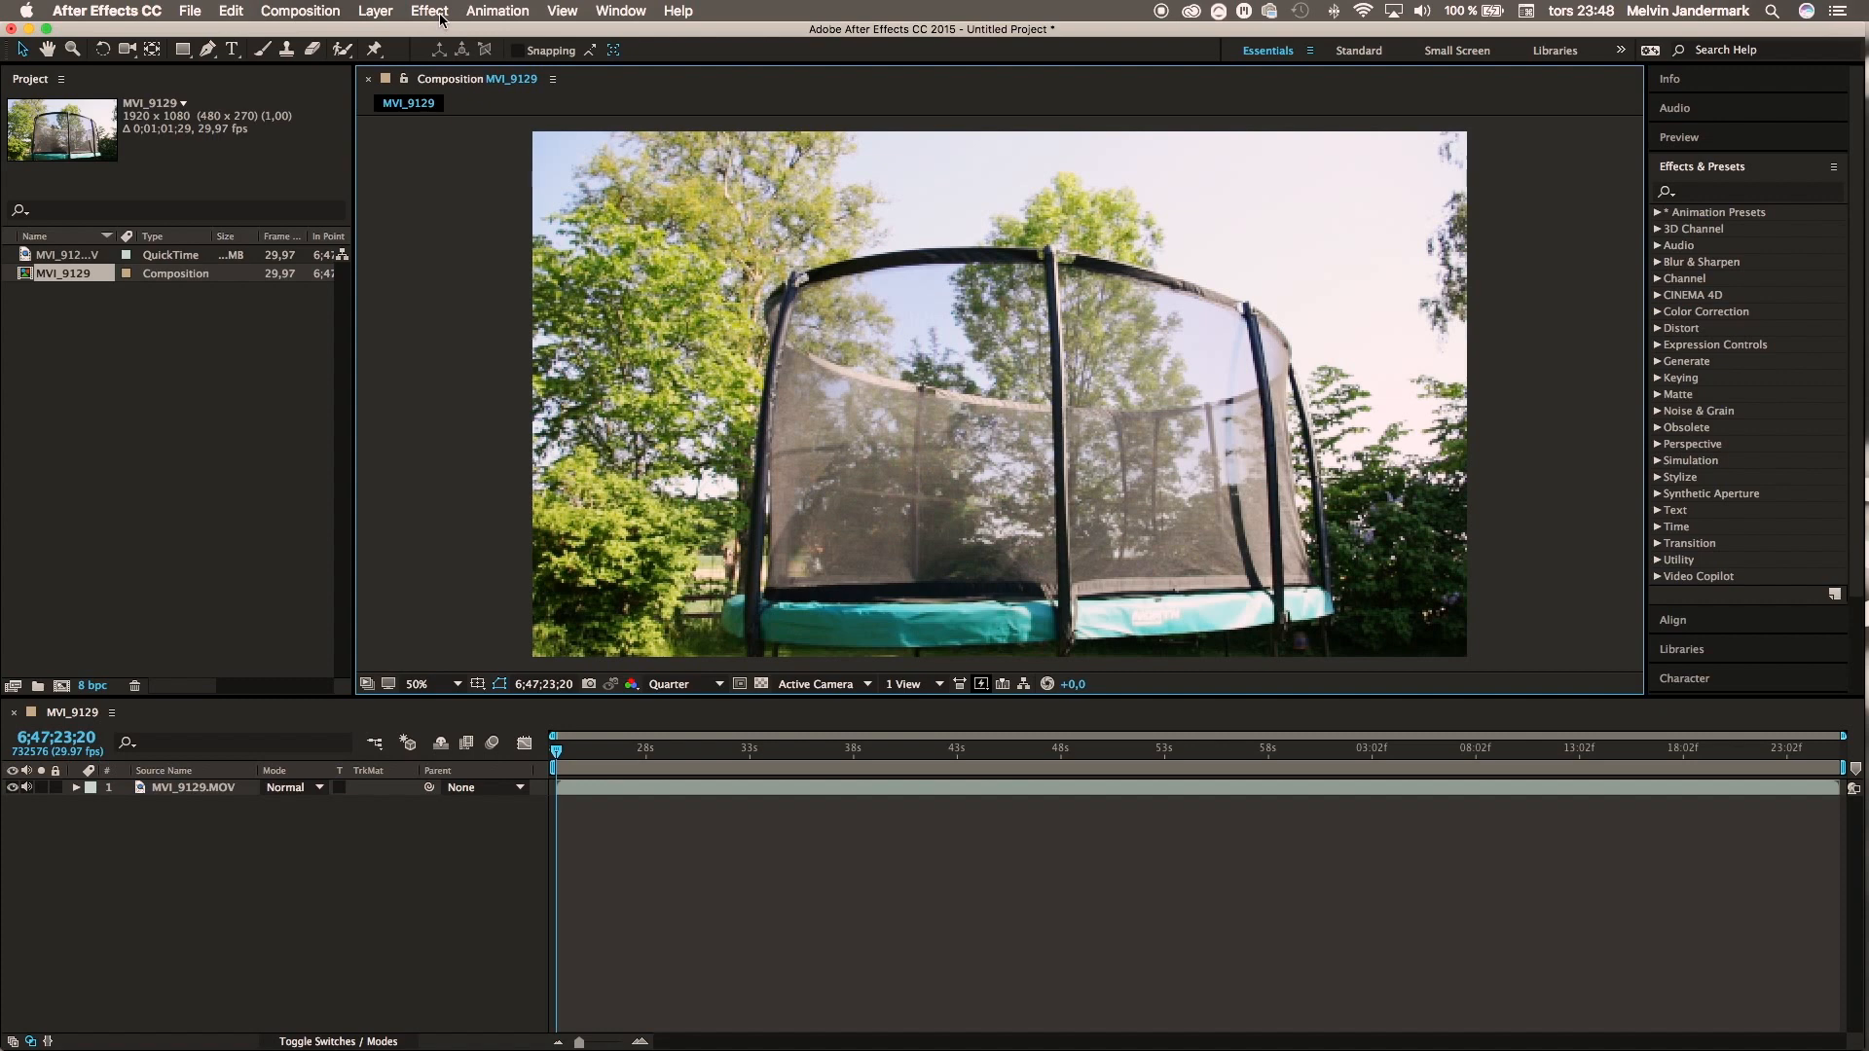
pyautogui.click(373, 9)
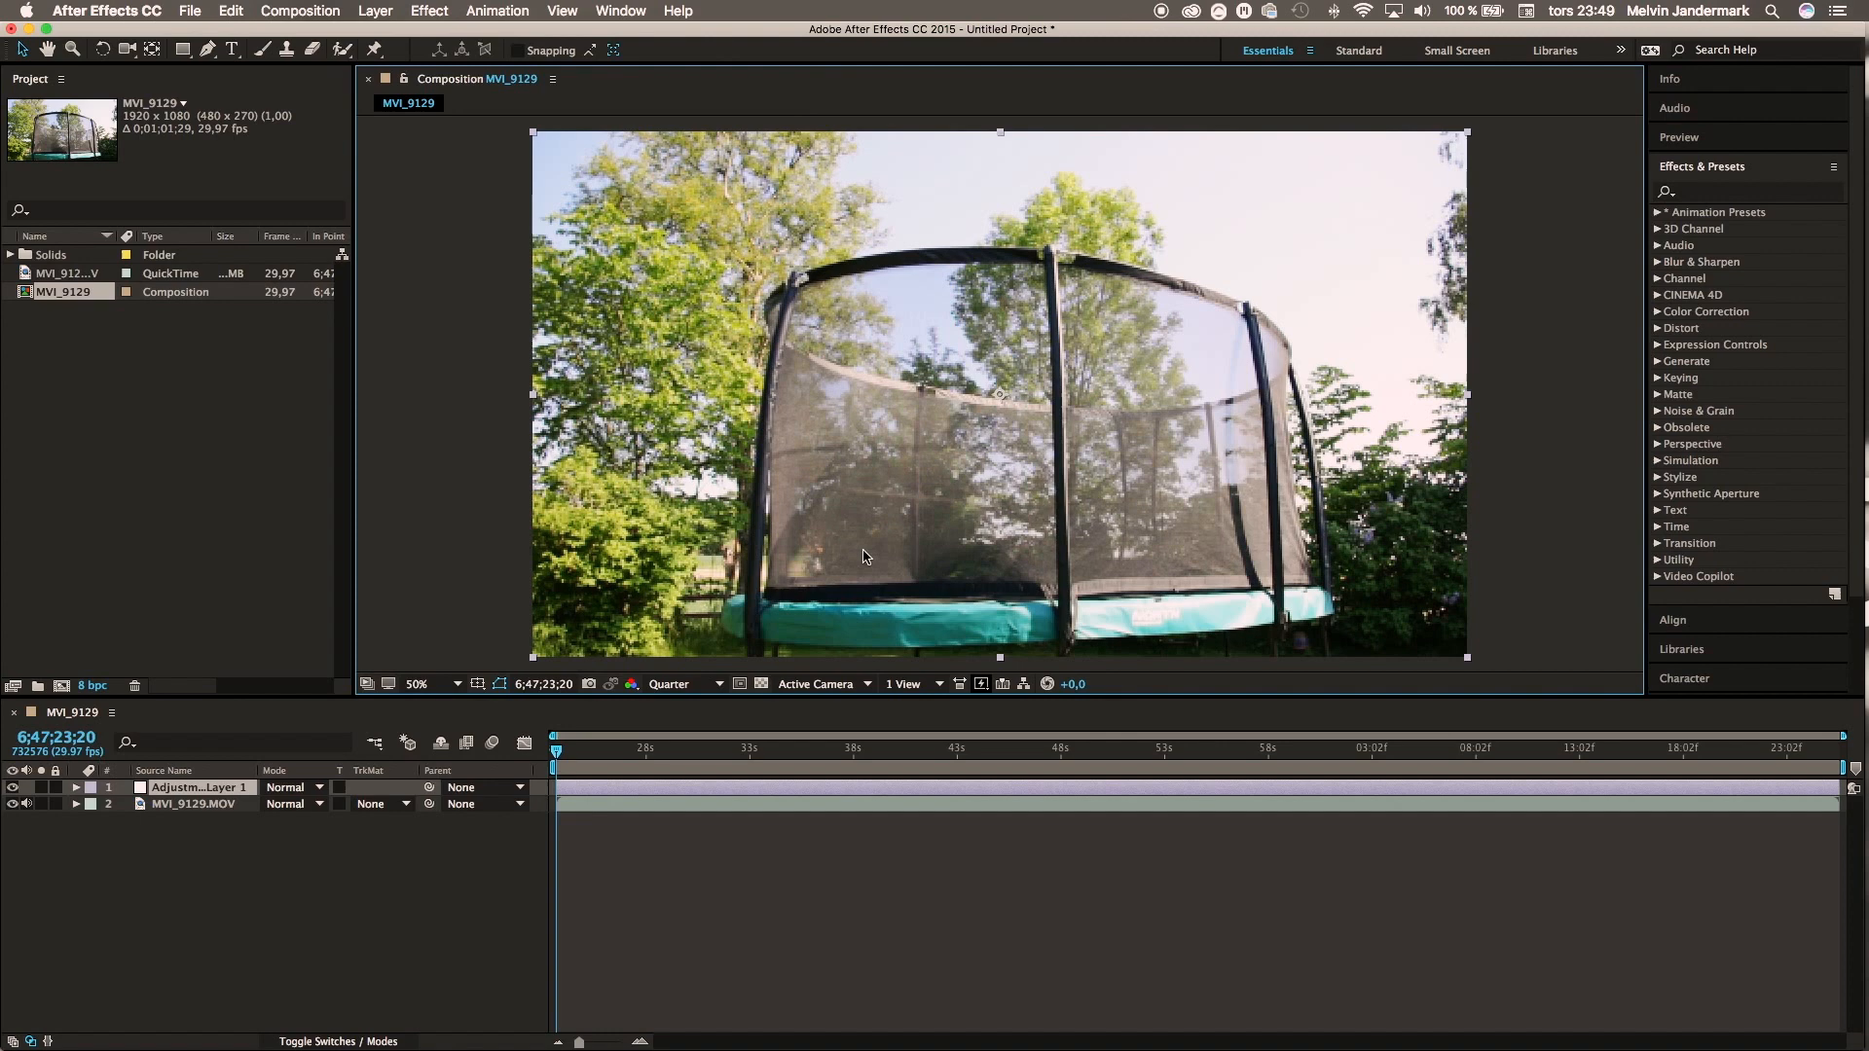
# Step: Search 'appl' in Effects & Presets to find the Apply Color LUT effect
pyautogui.click(1744, 190)
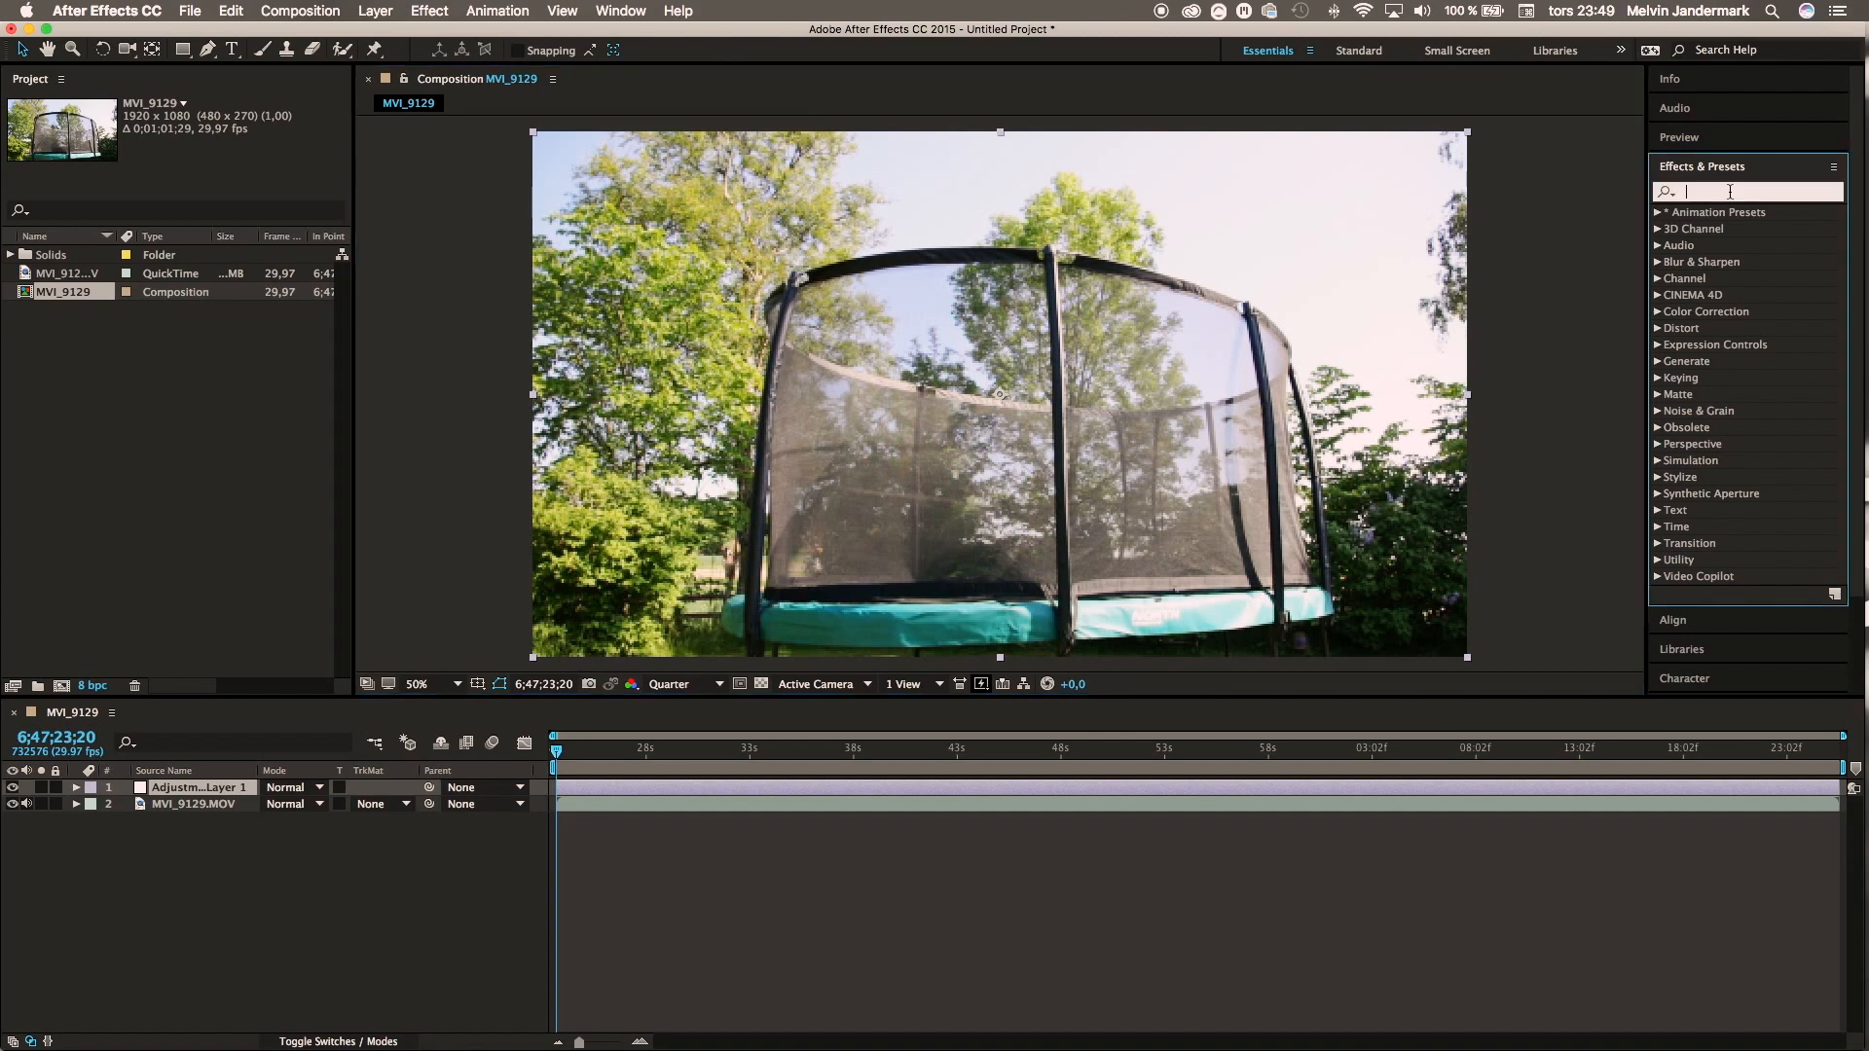
pyautogui.write('apply')
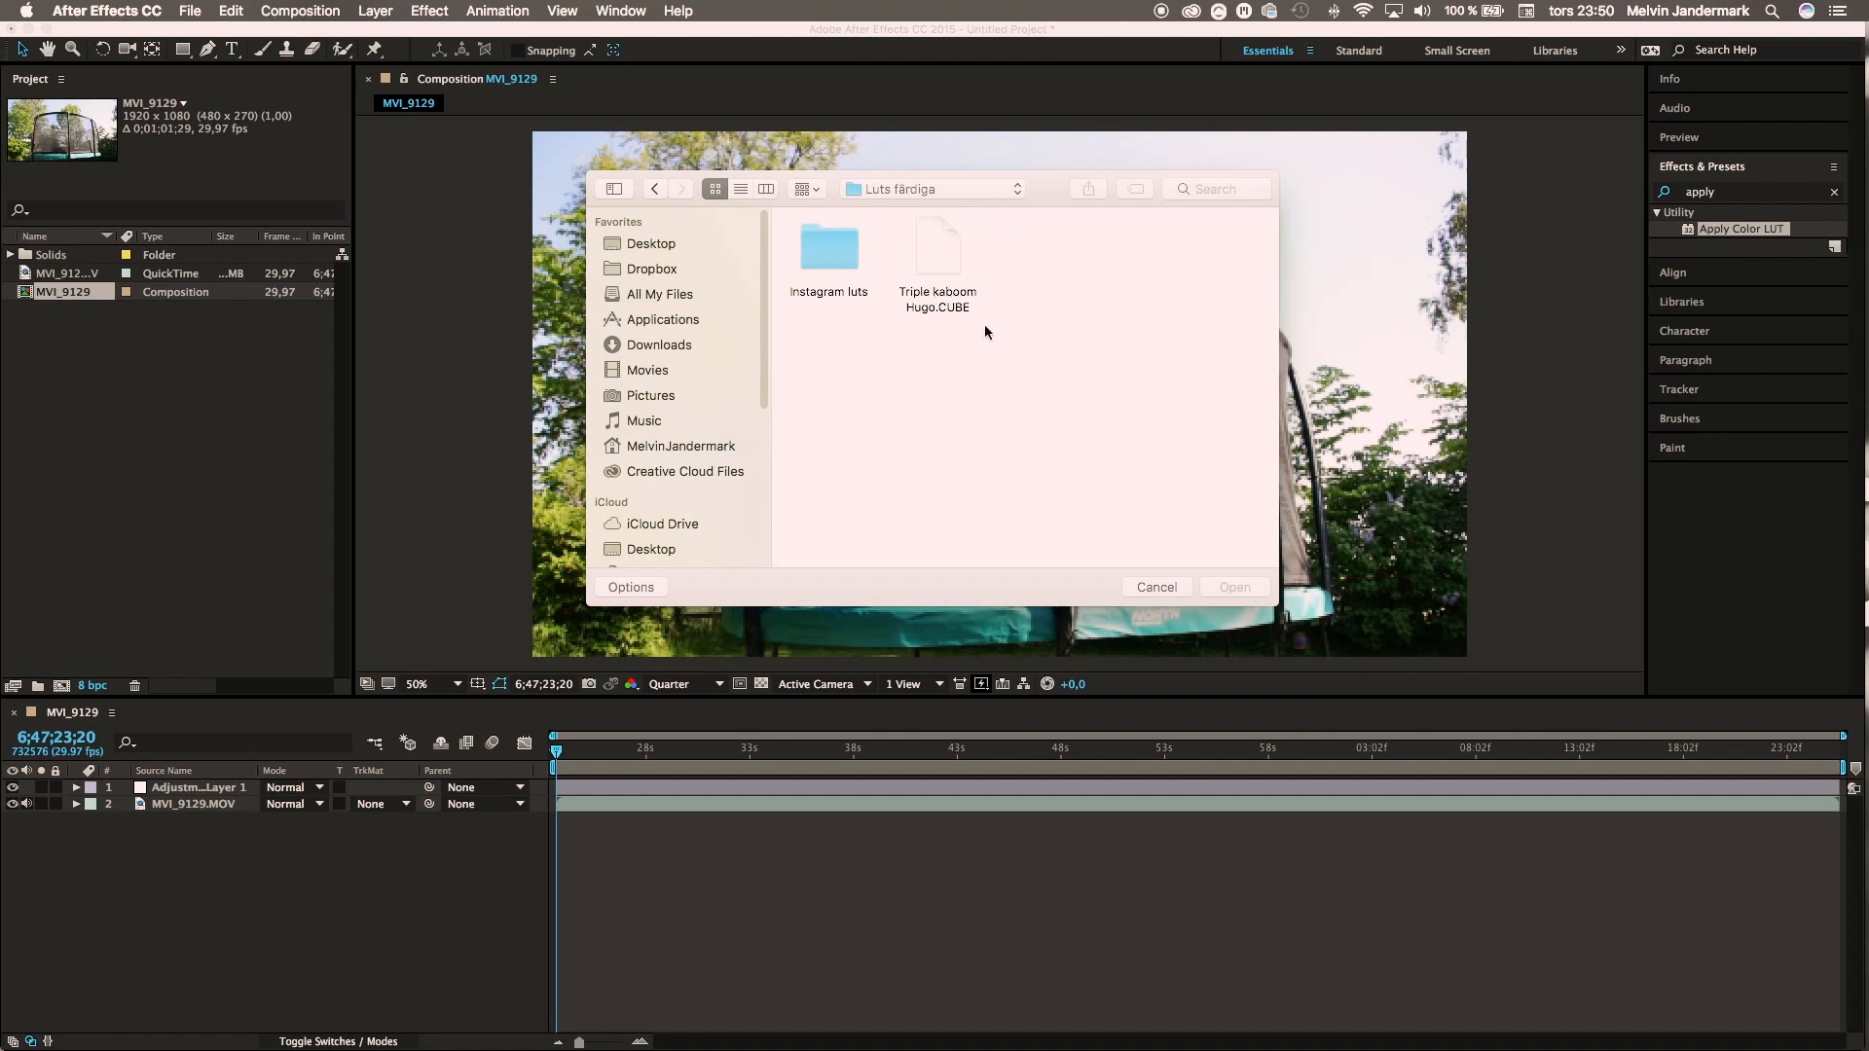
pyautogui.moveTo(898, 266)
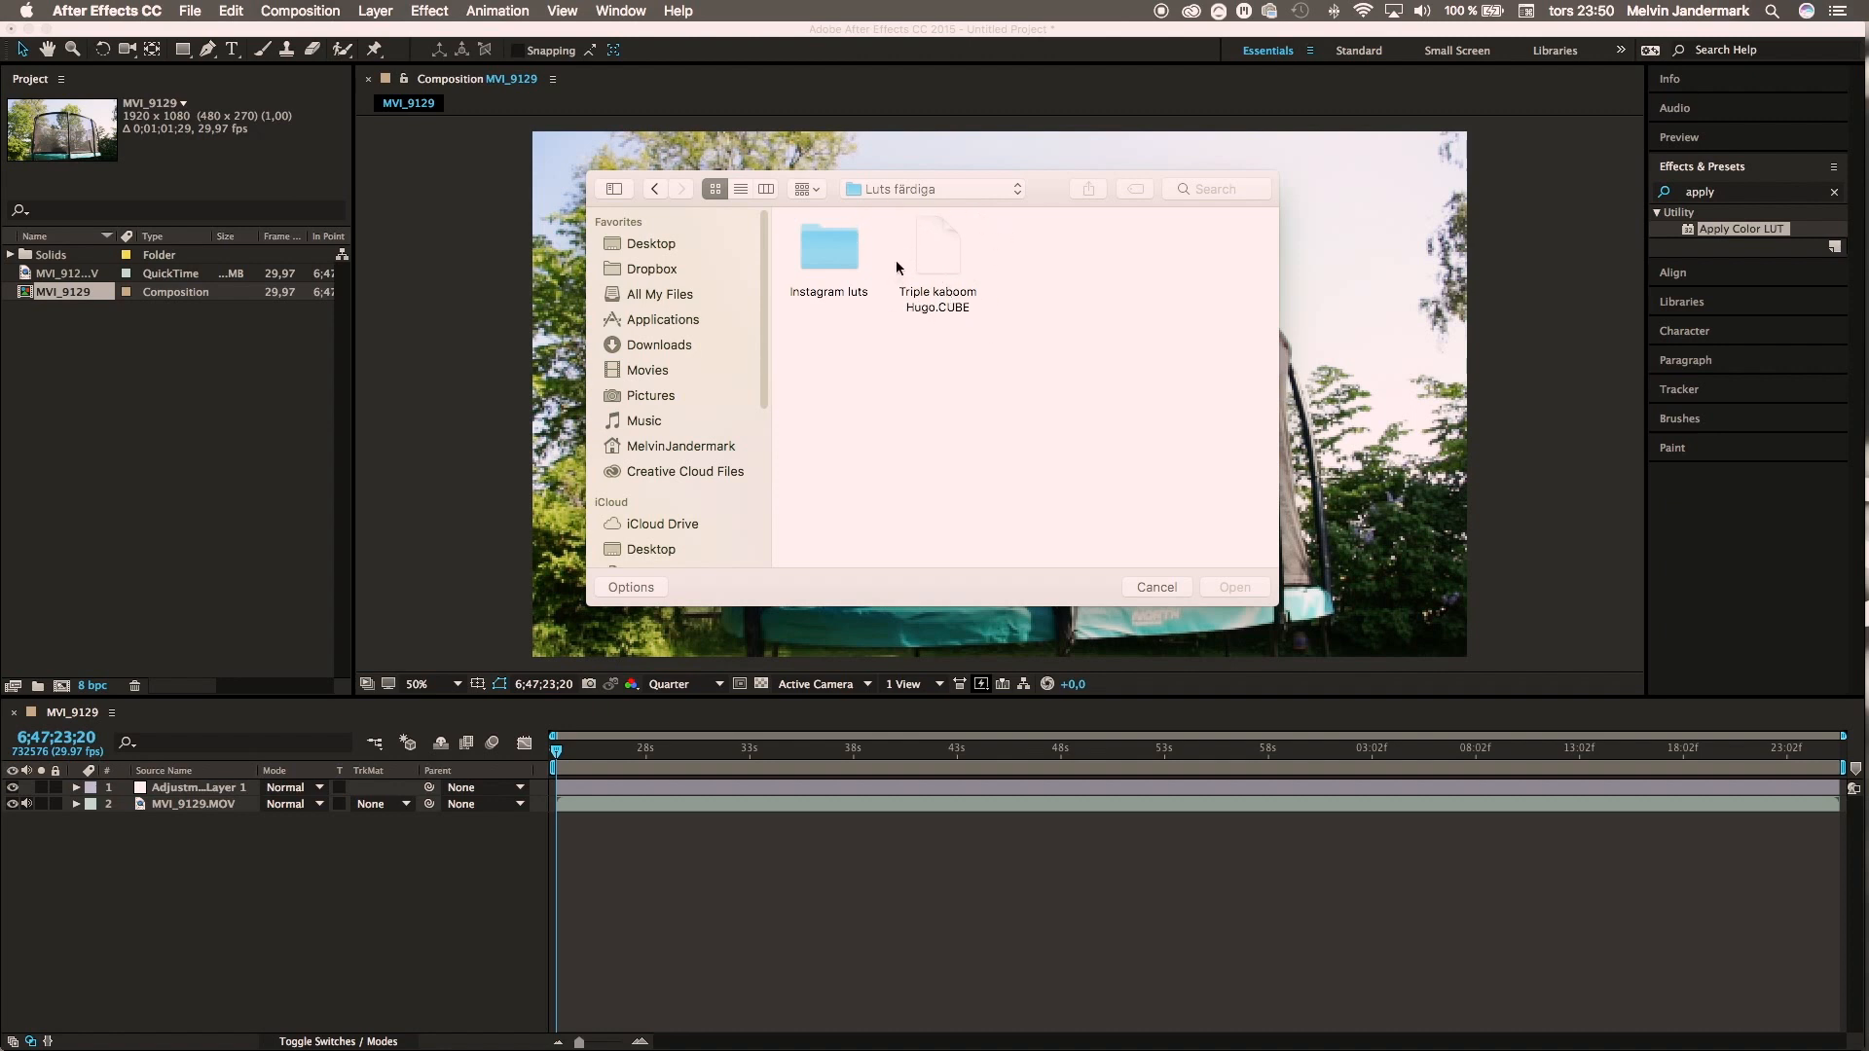
pyautogui.moveTo(930, 221)
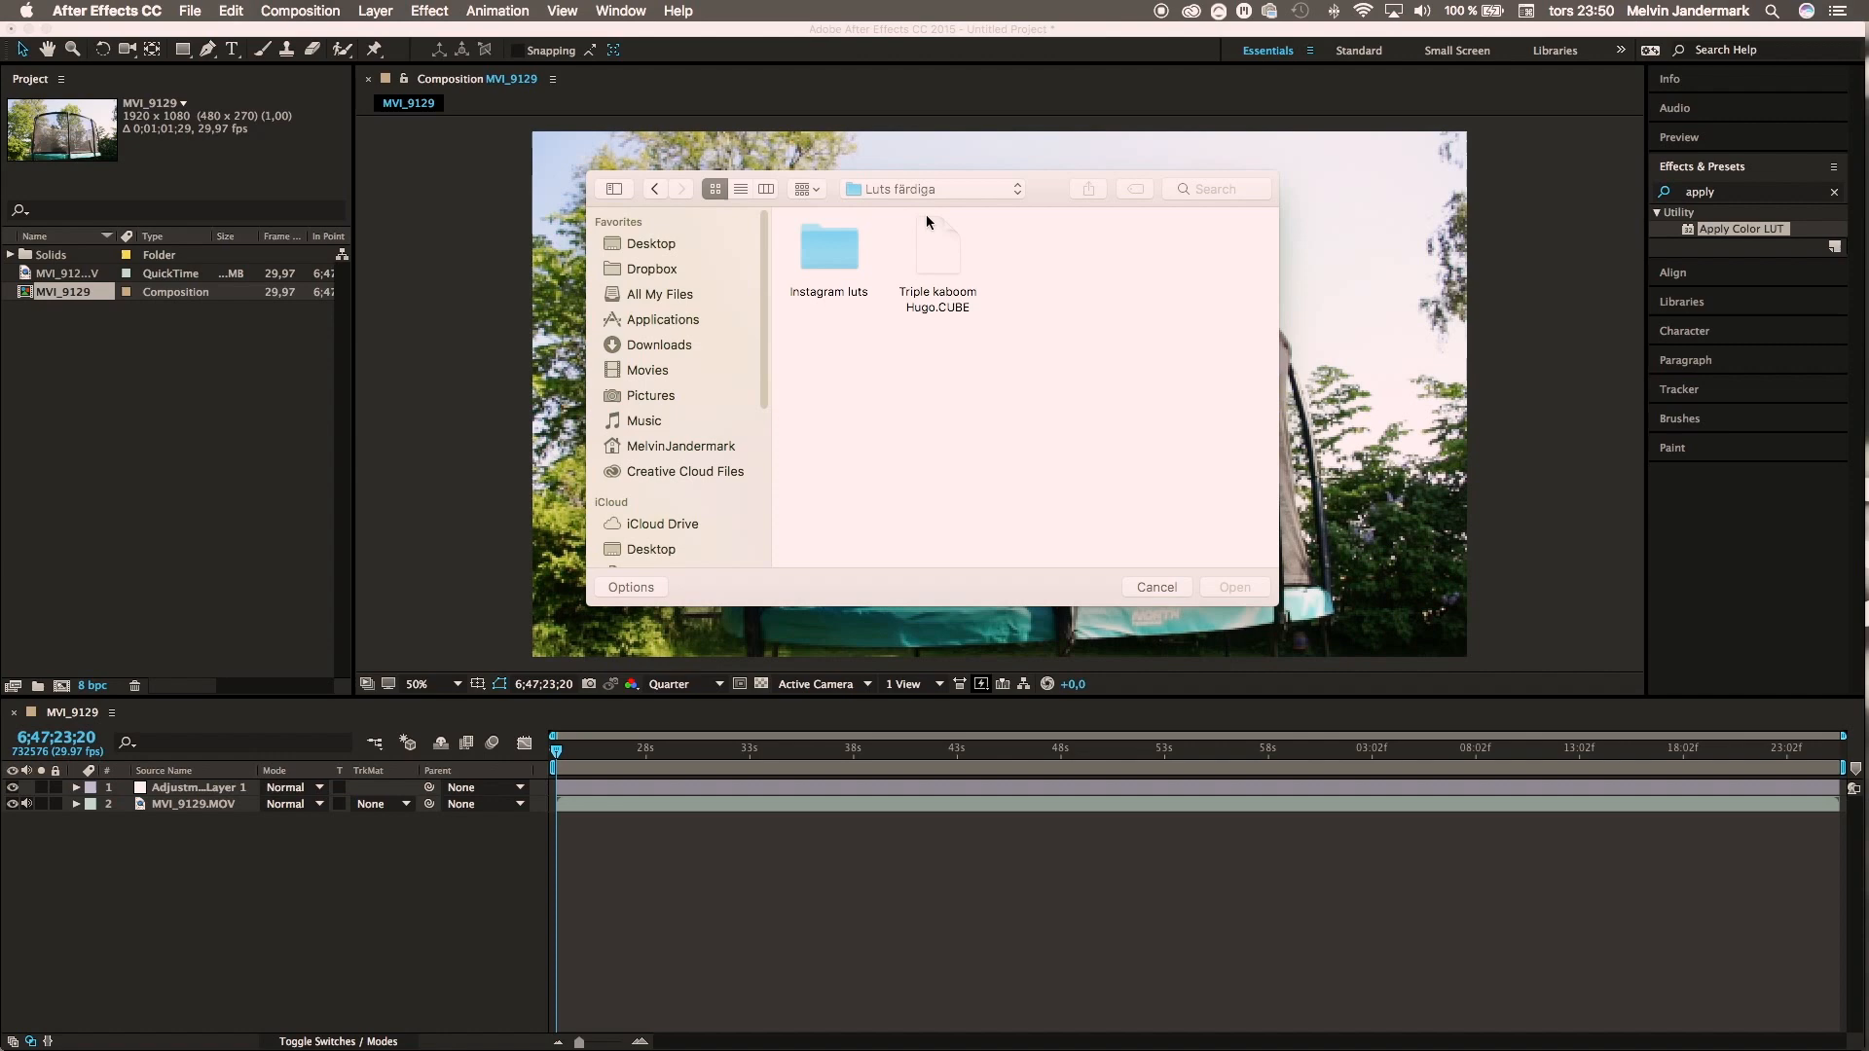
pyautogui.moveTo(958, 218)
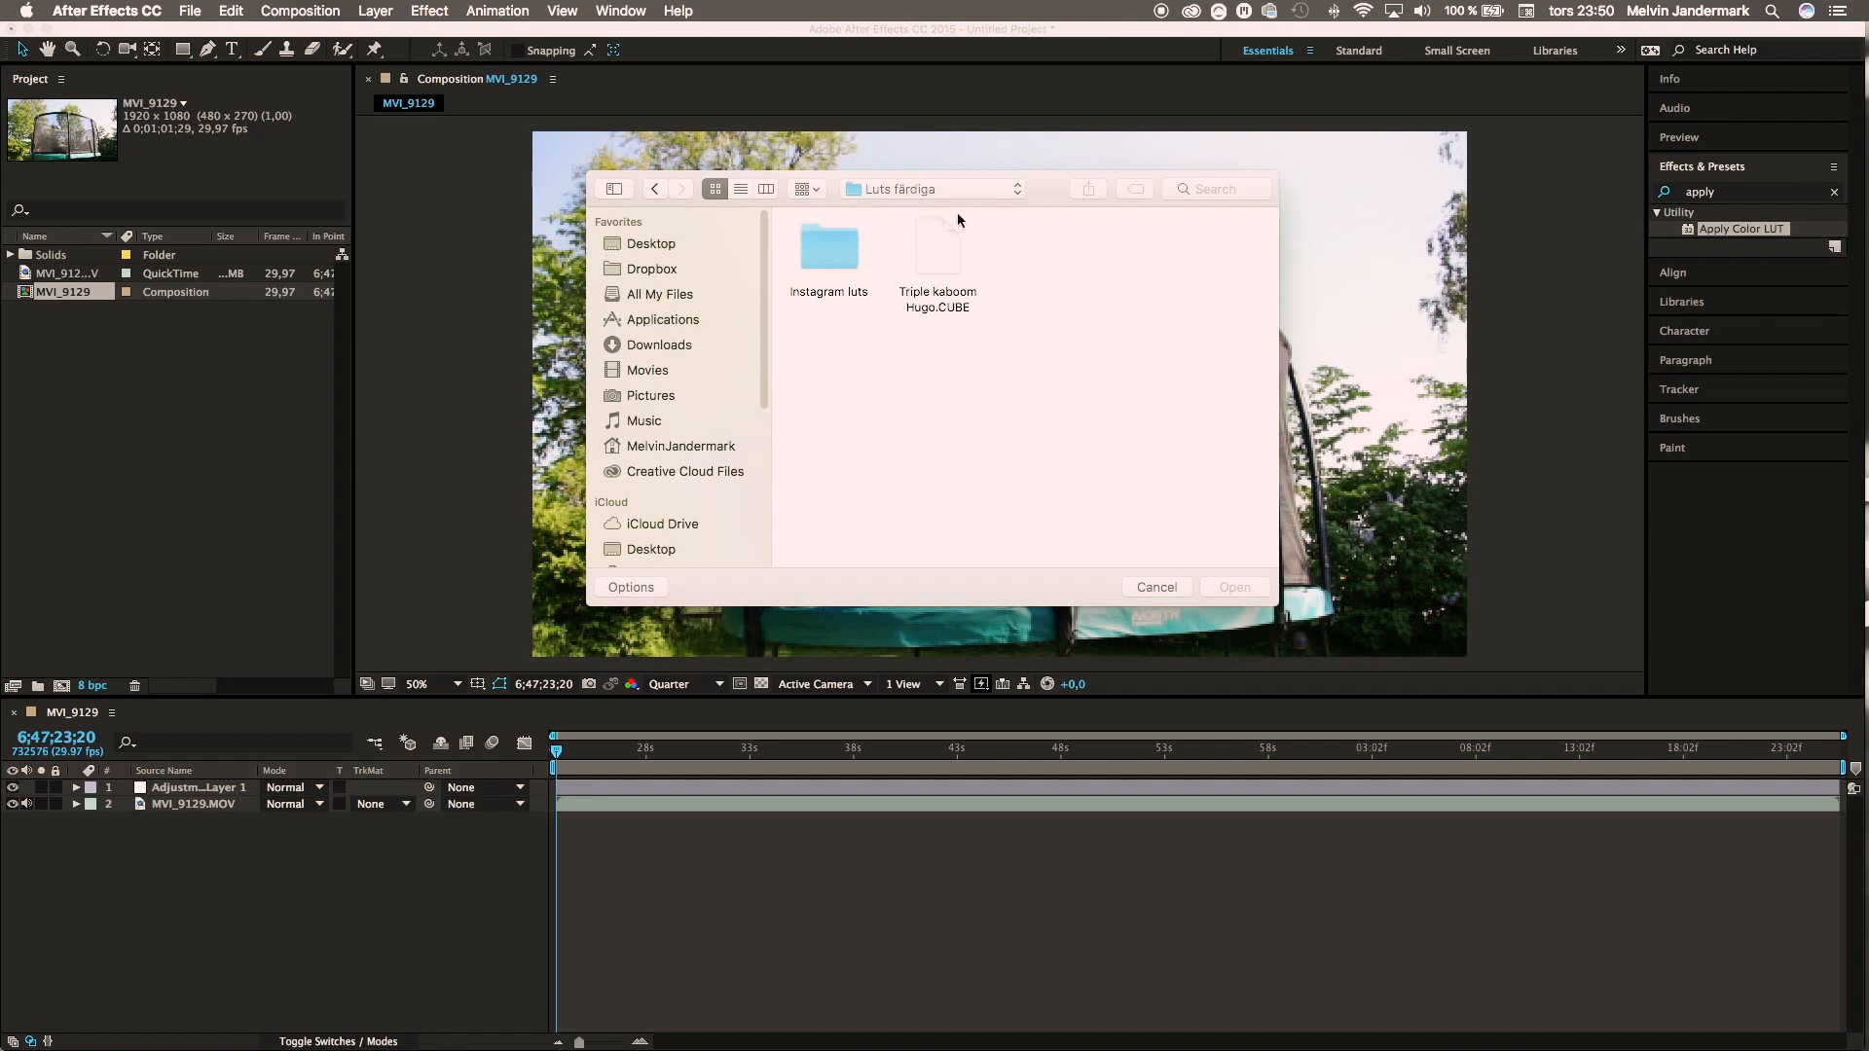
pyautogui.moveTo(938, 257)
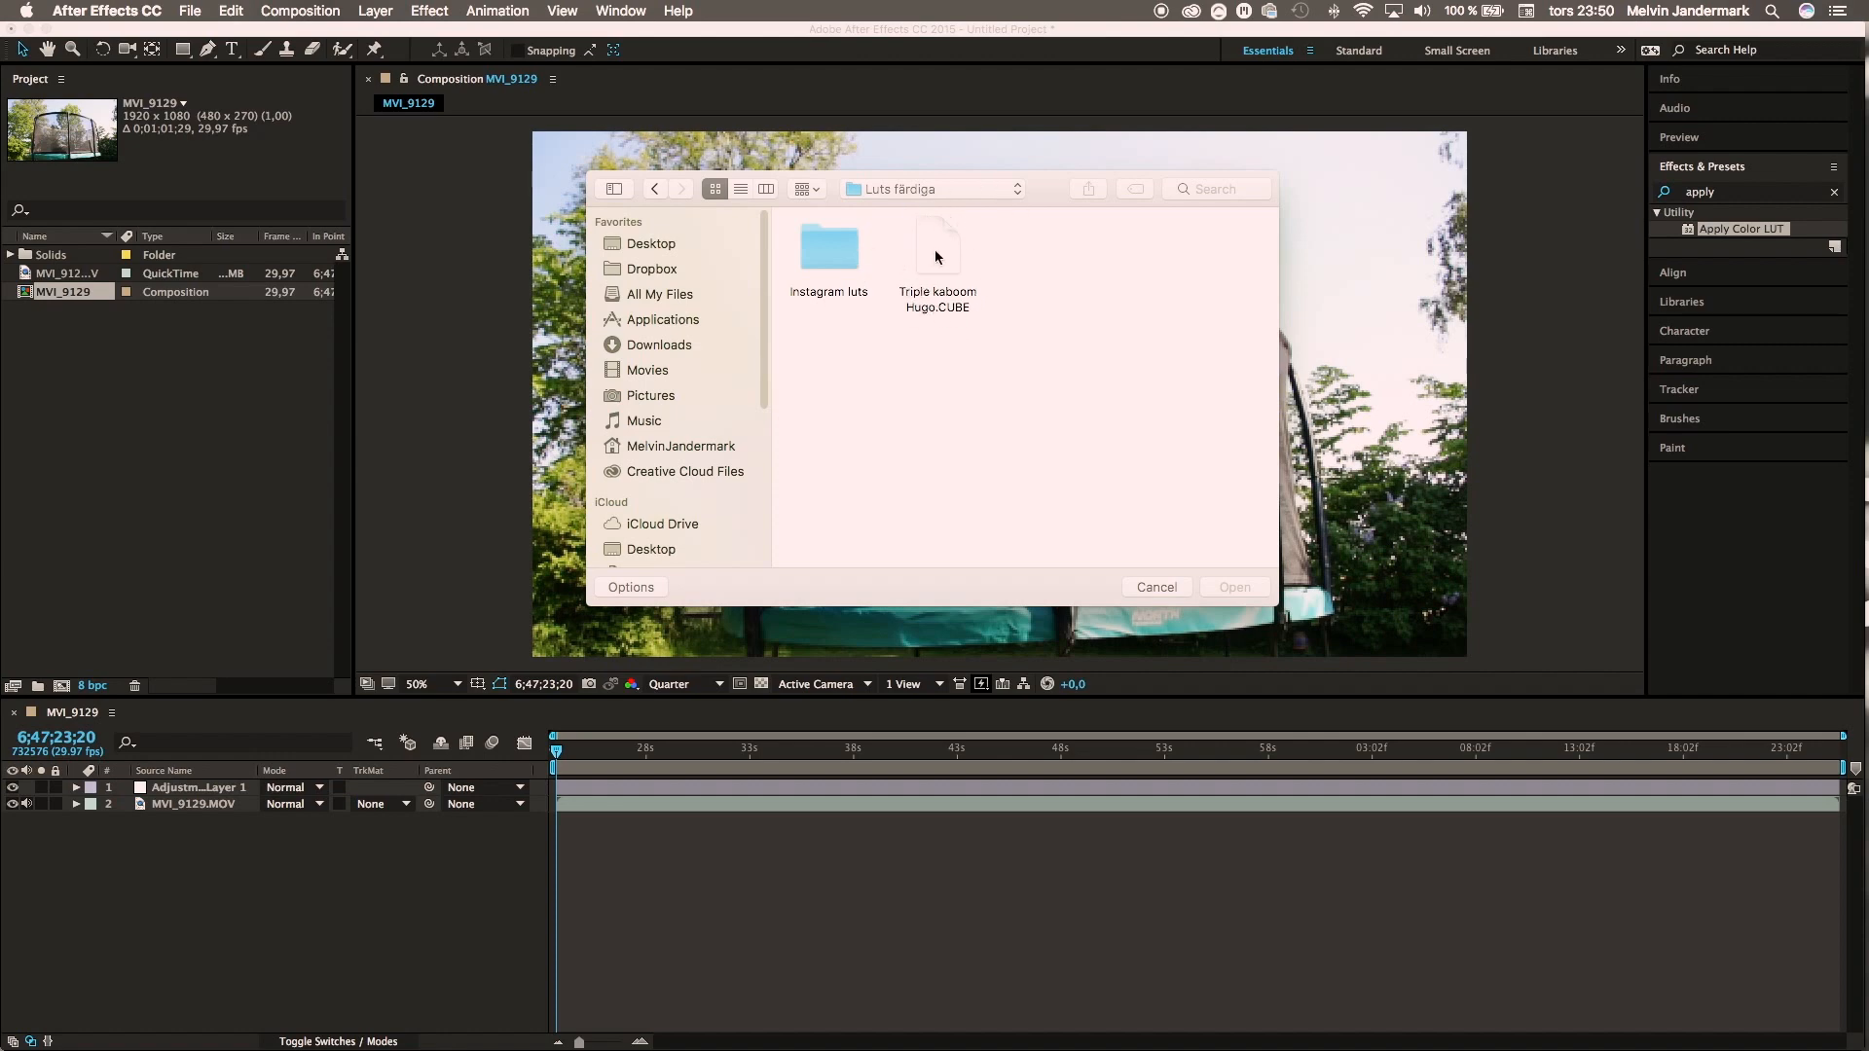
pyautogui.moveTo(946, 261)
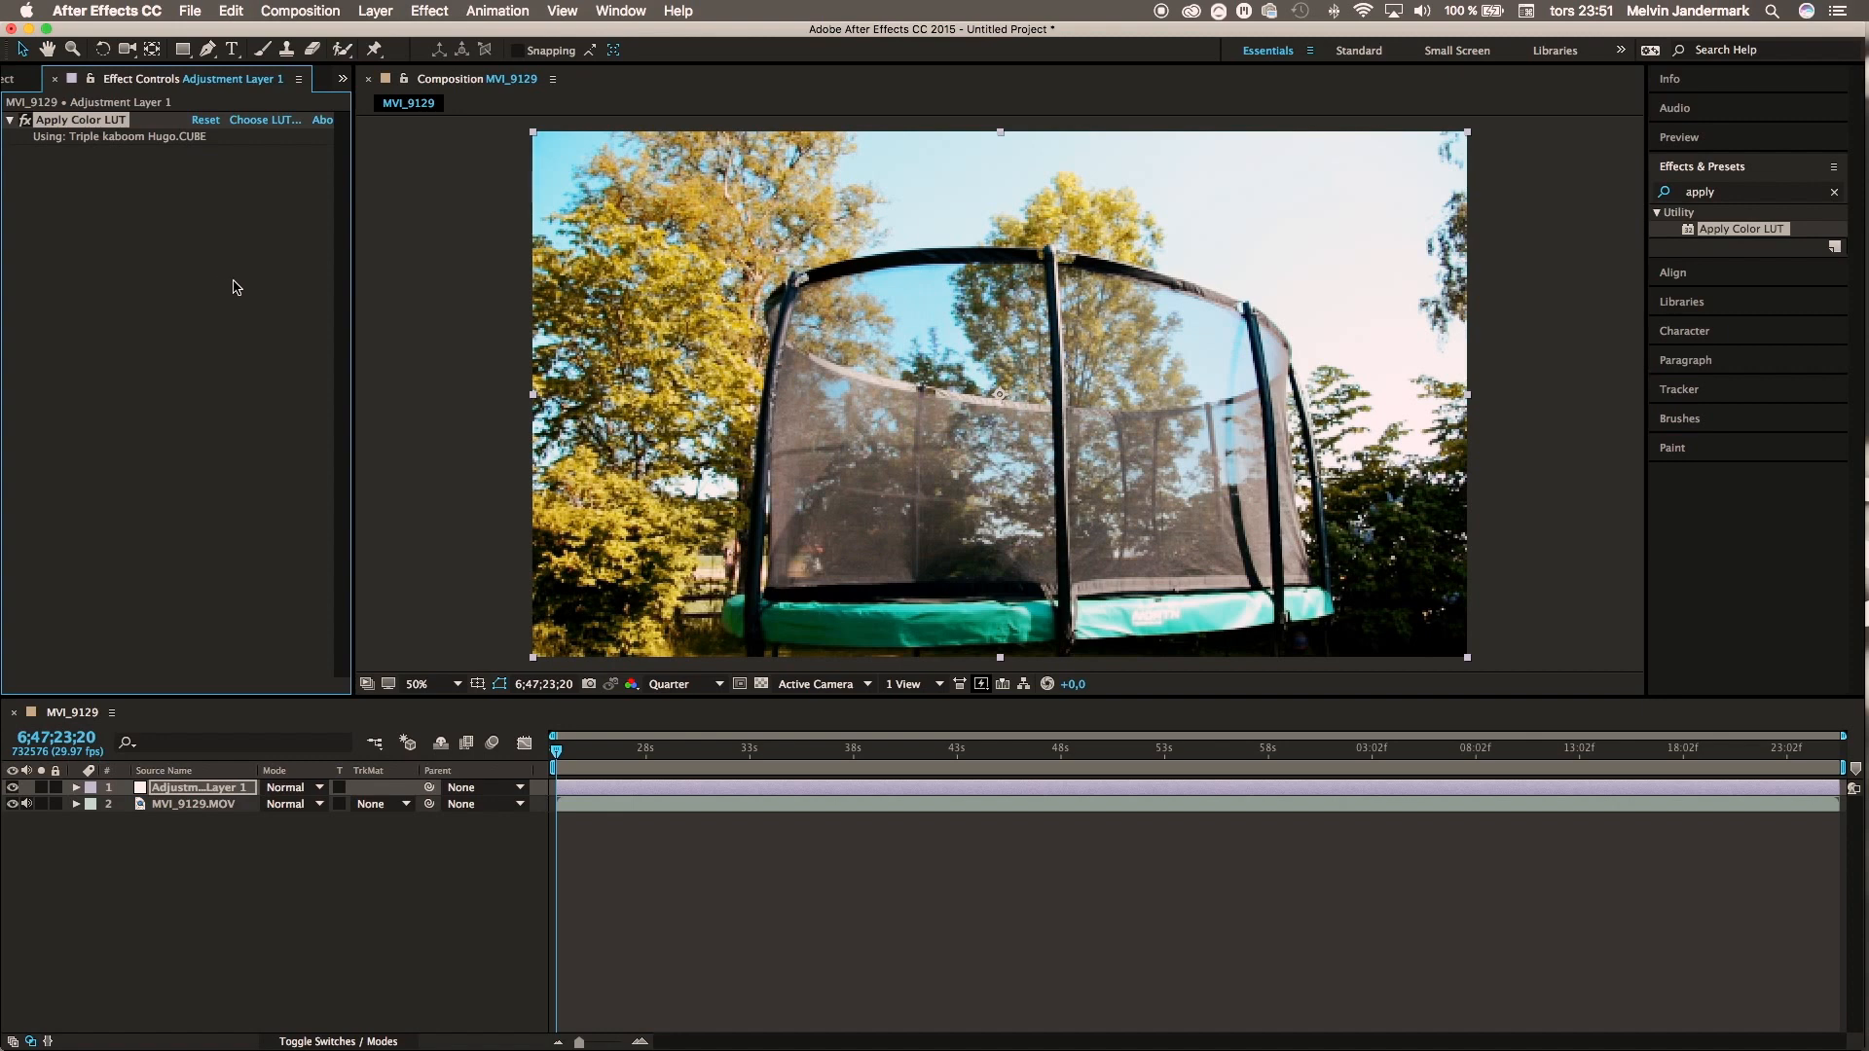
pyautogui.moveTo(277, 294)
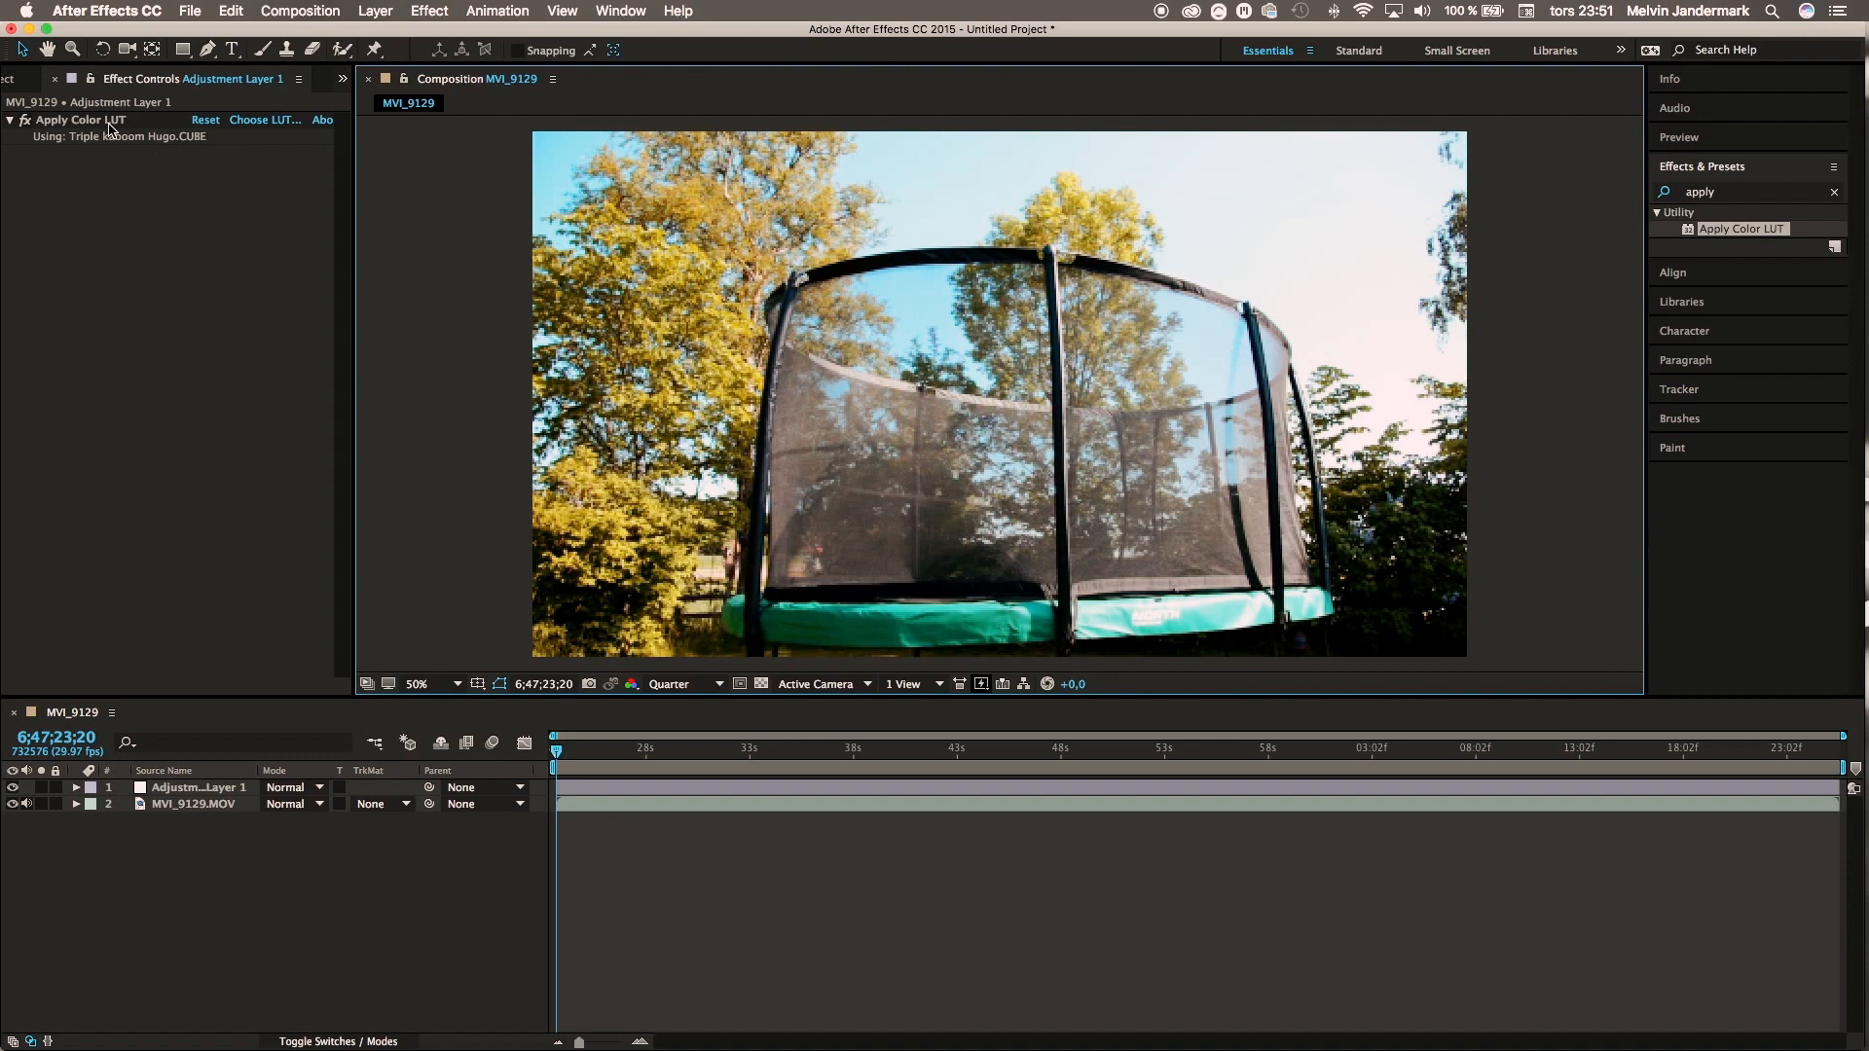
pyautogui.moveTo(547, 191)
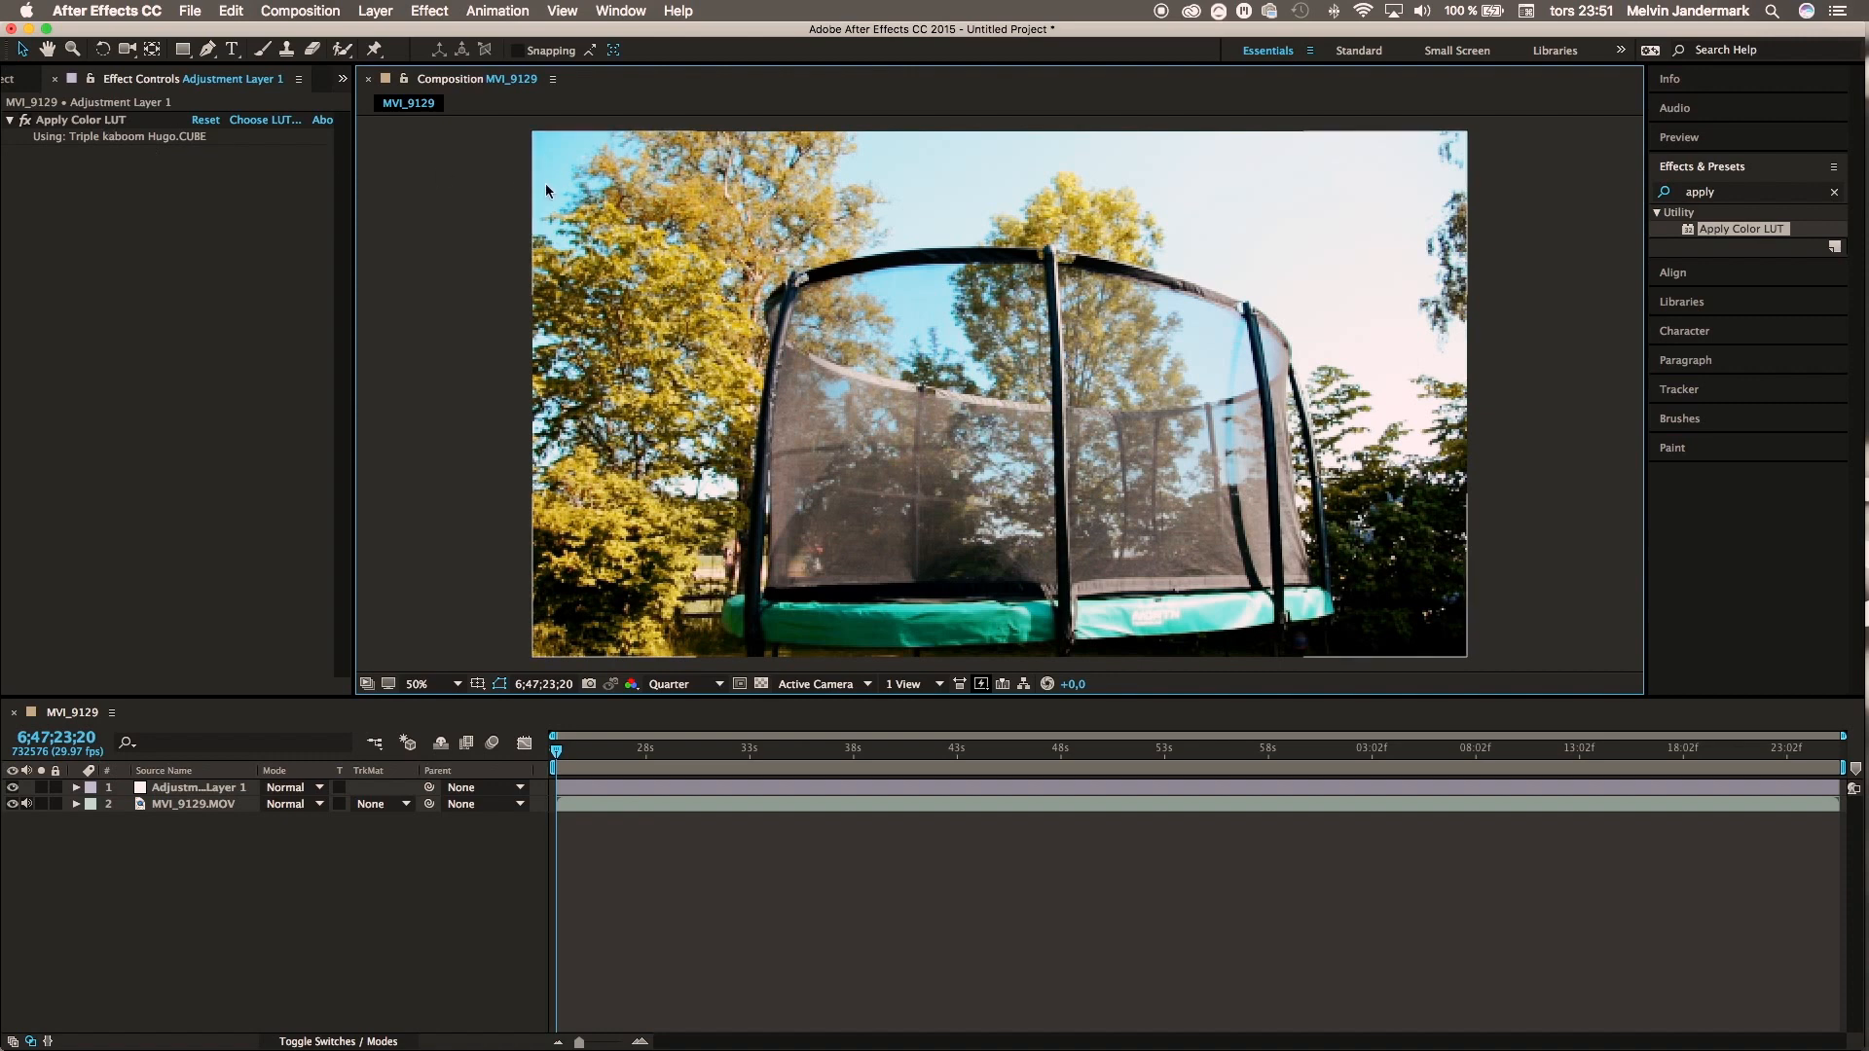
pyautogui.moveTo(1807, 125)
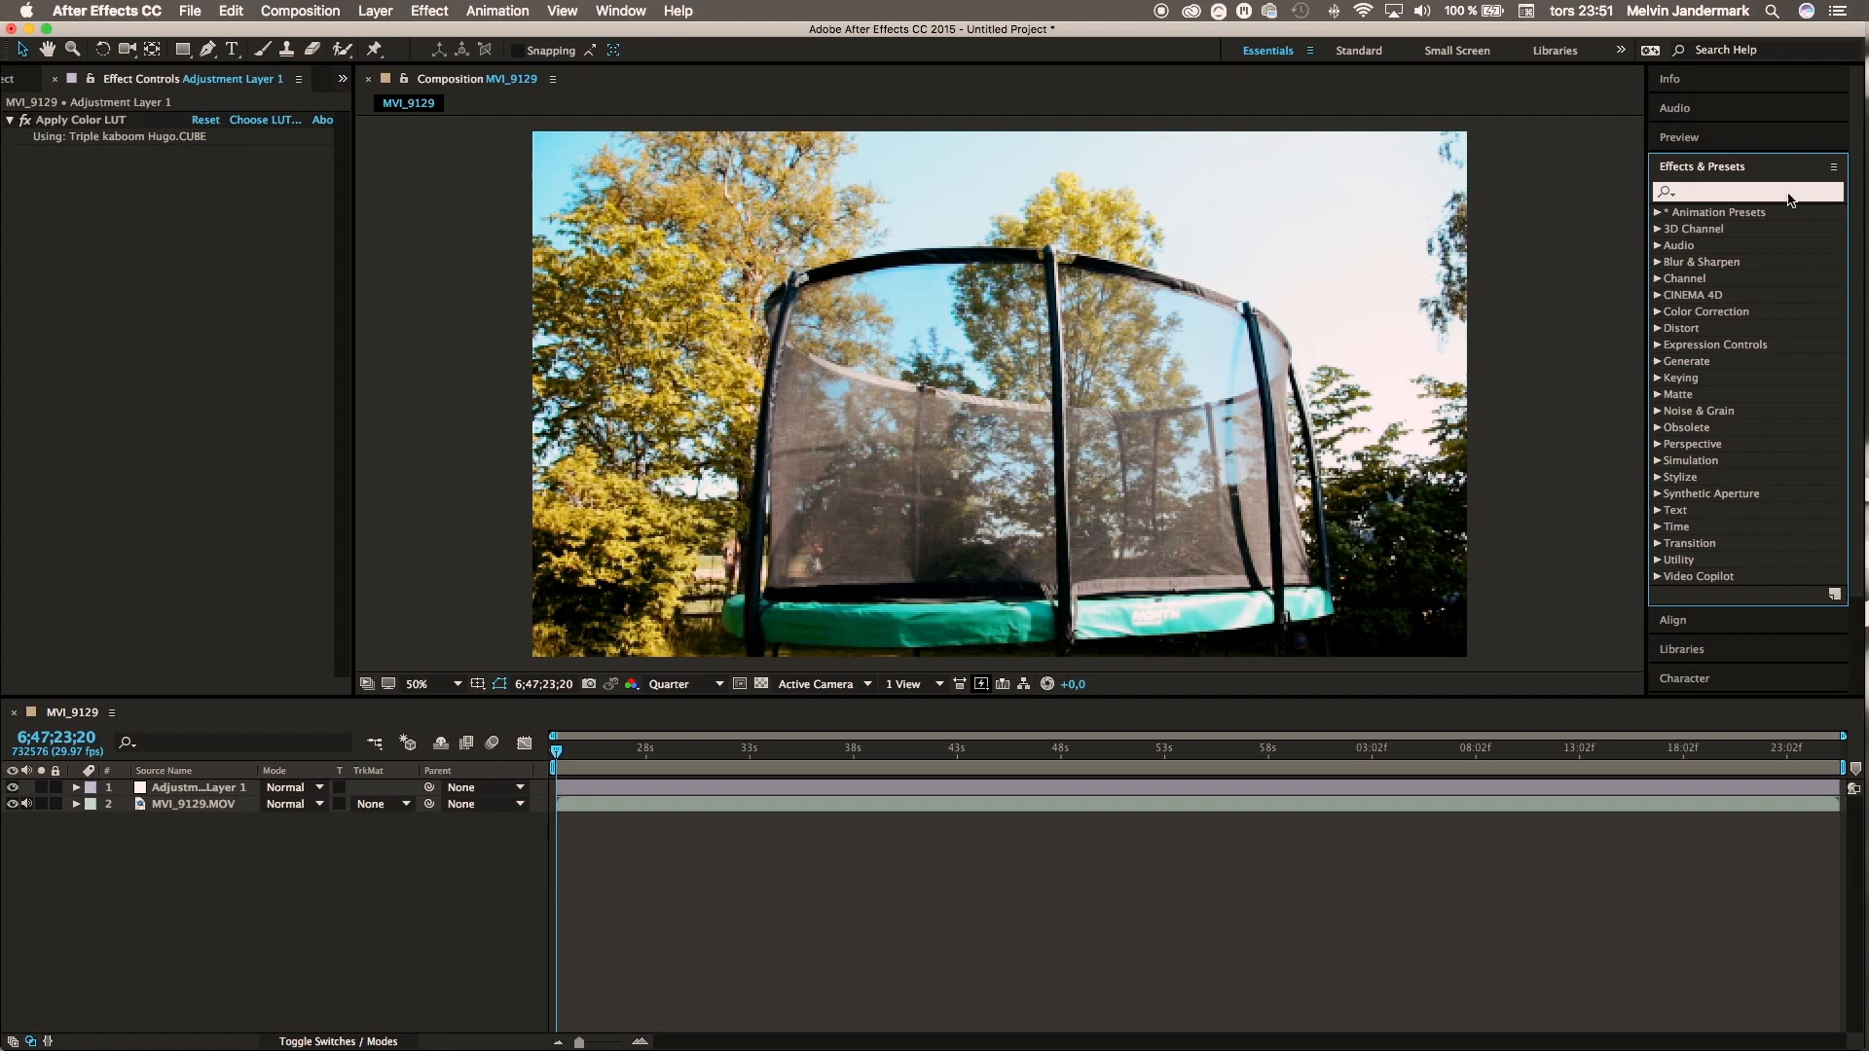
# Step: Add a second Apply Color LUT and browse into Instagram luts > LUTs
pyautogui.write('appl')
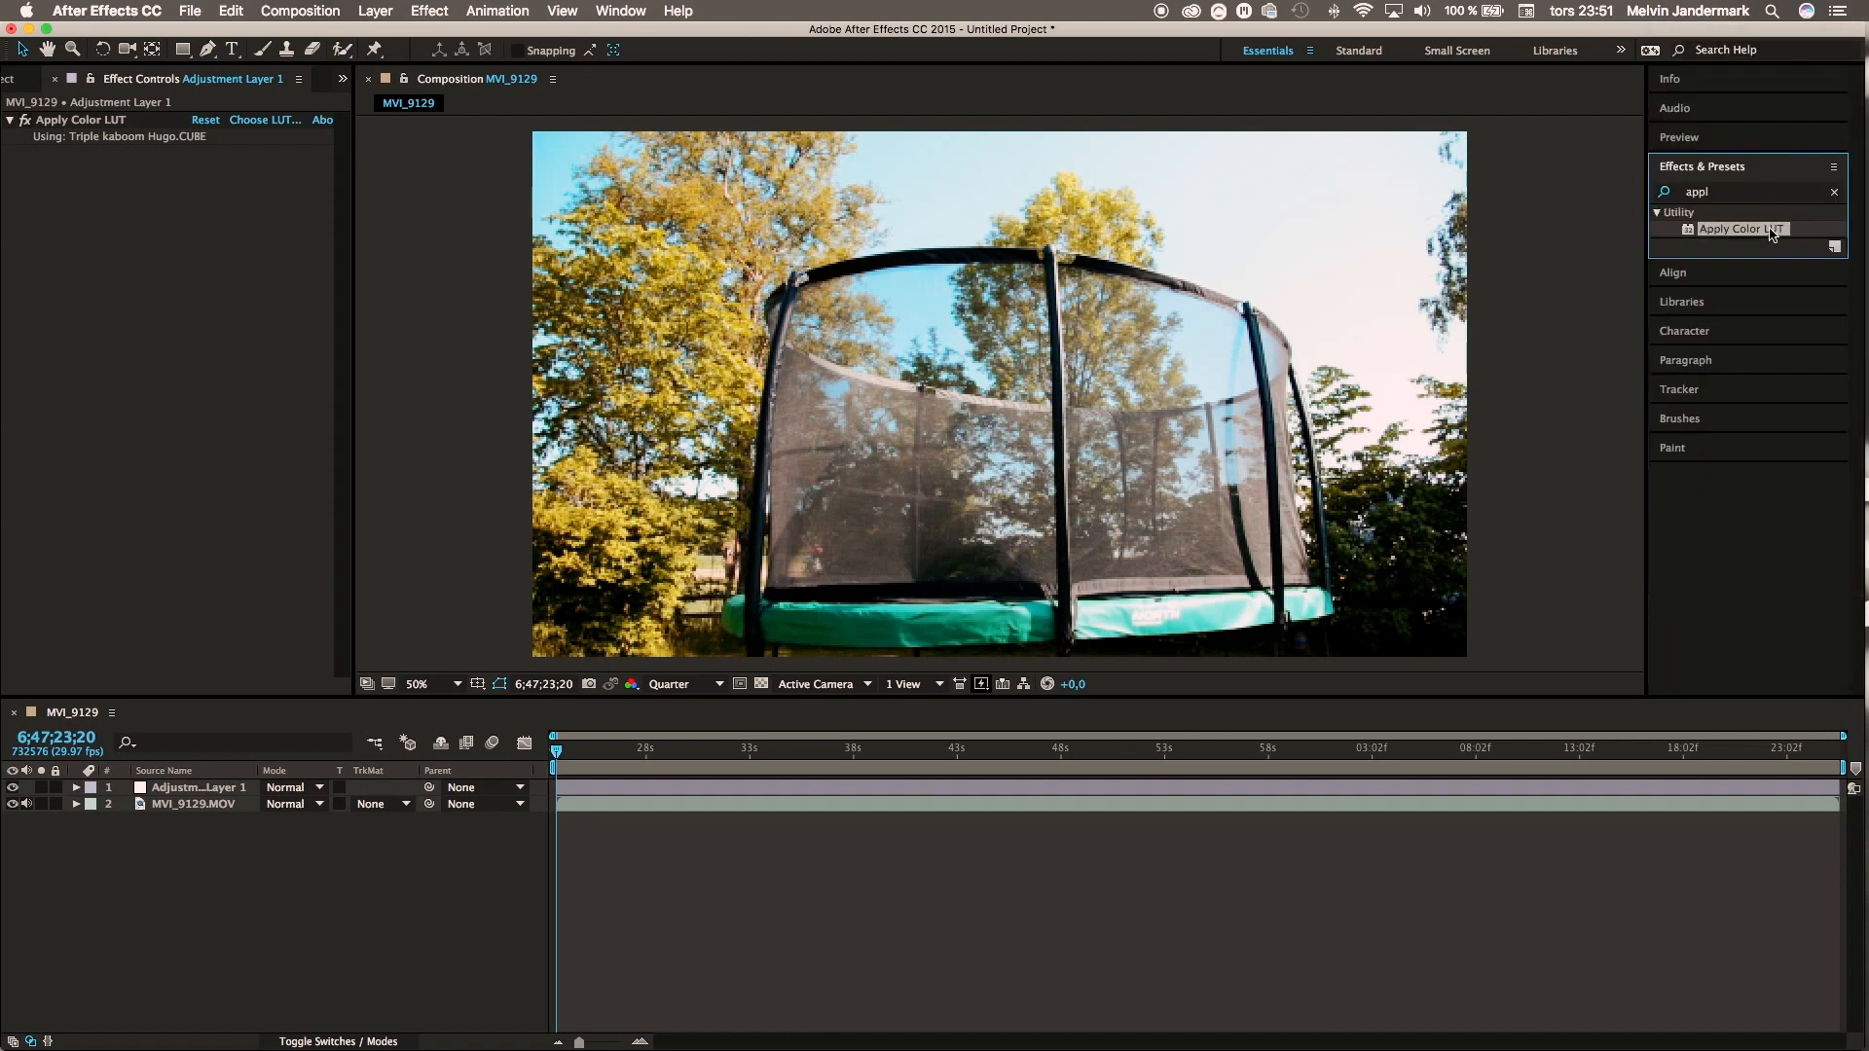
pyautogui.click(265, 119)
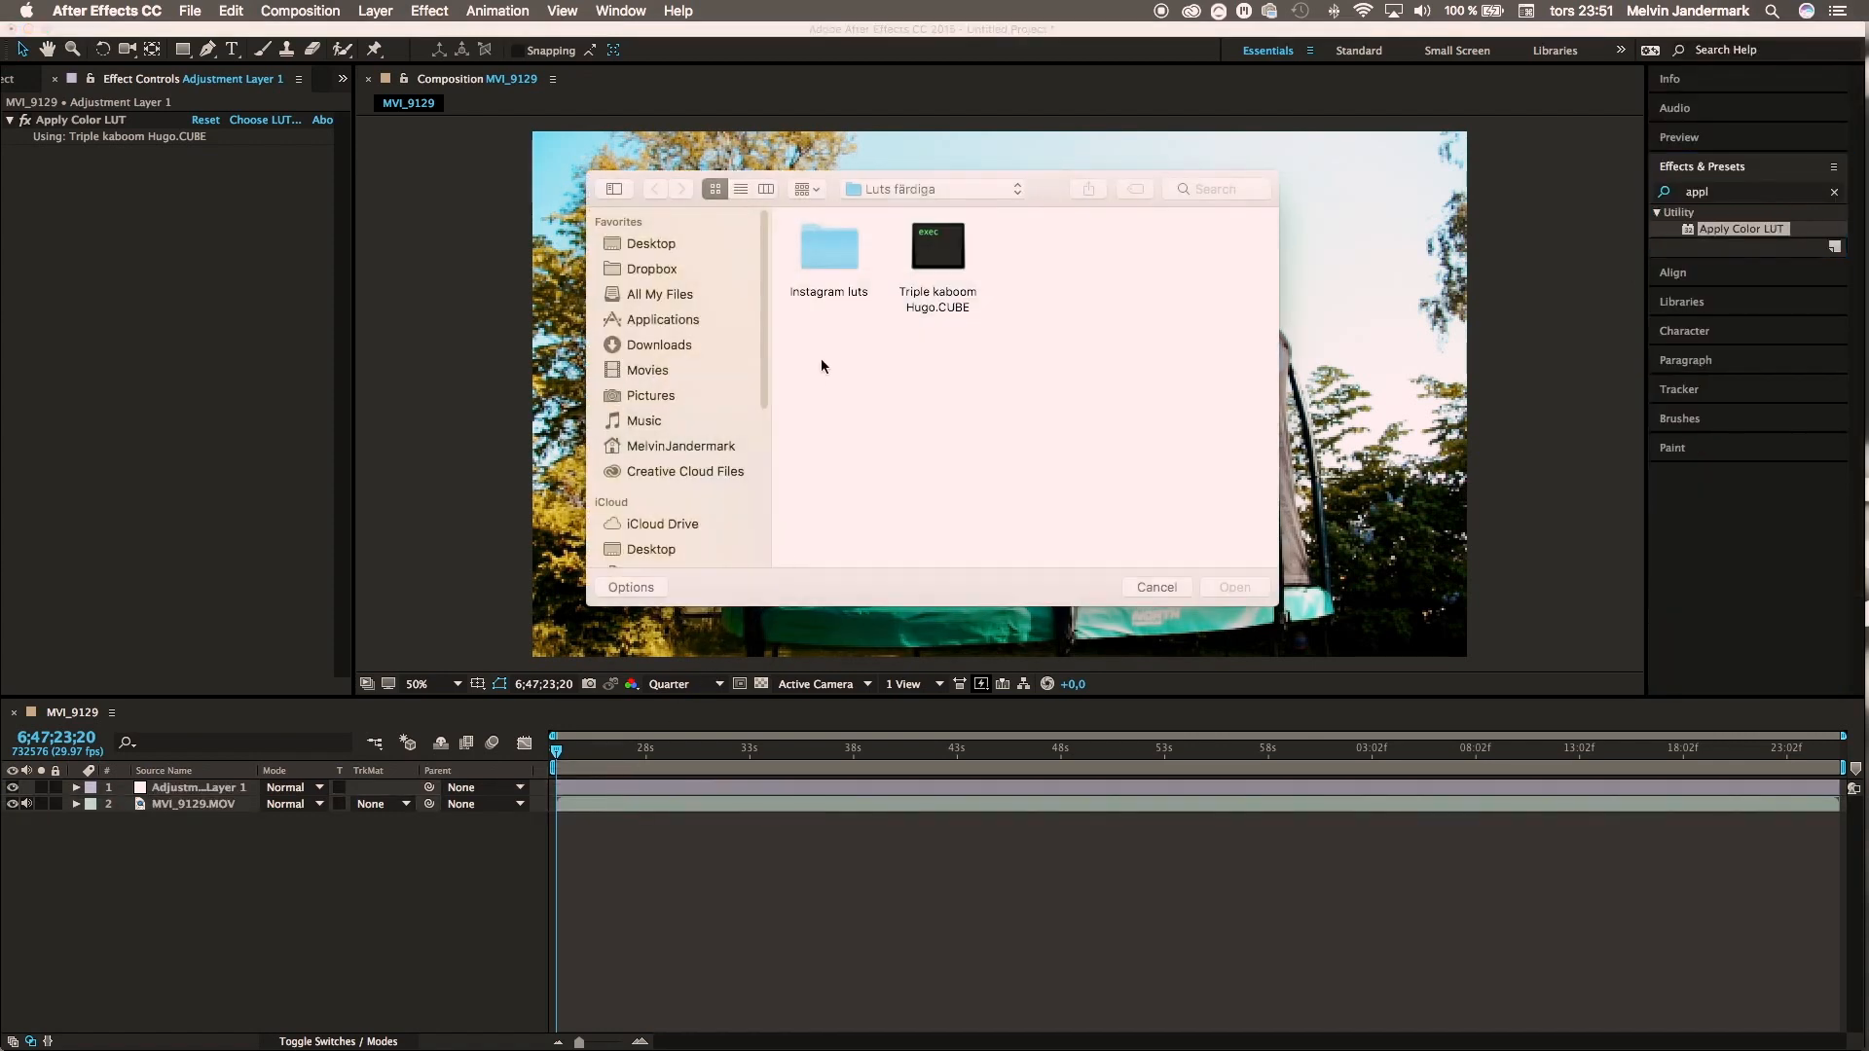
pyautogui.click(829, 249)
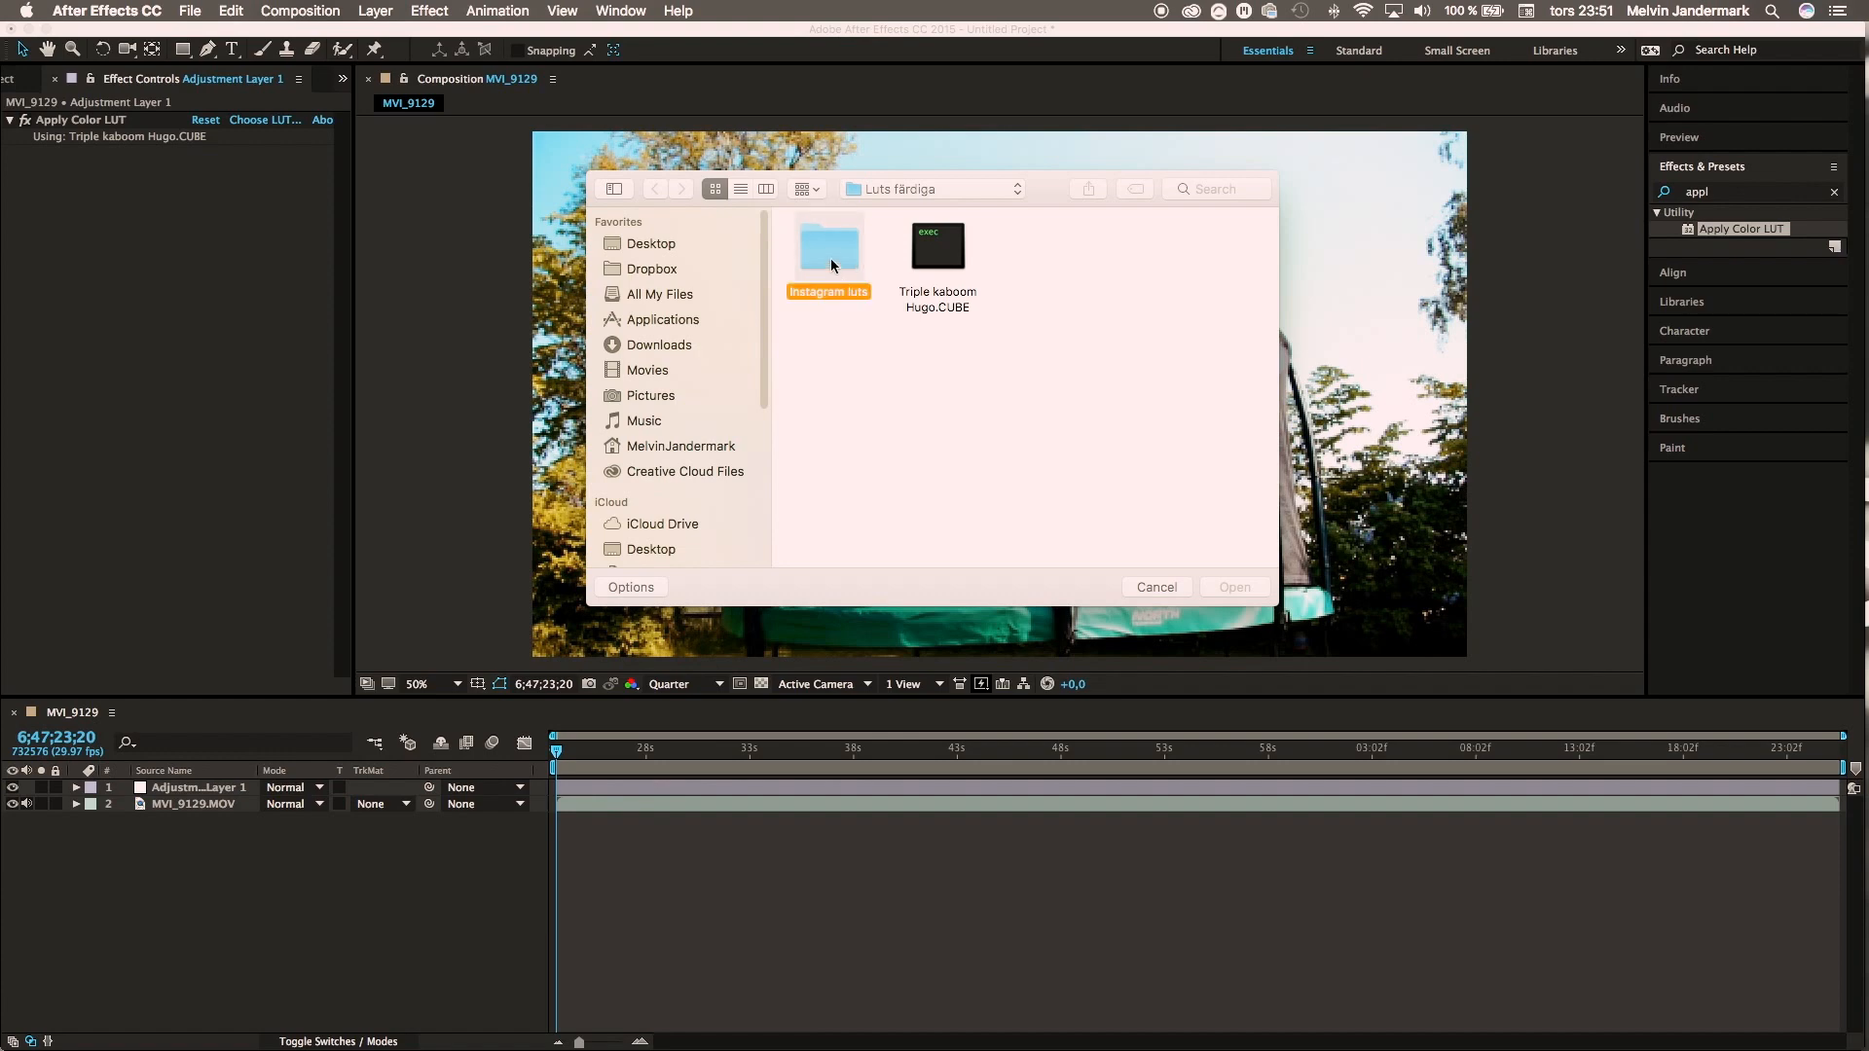
pyautogui.doubleClick(829, 243)
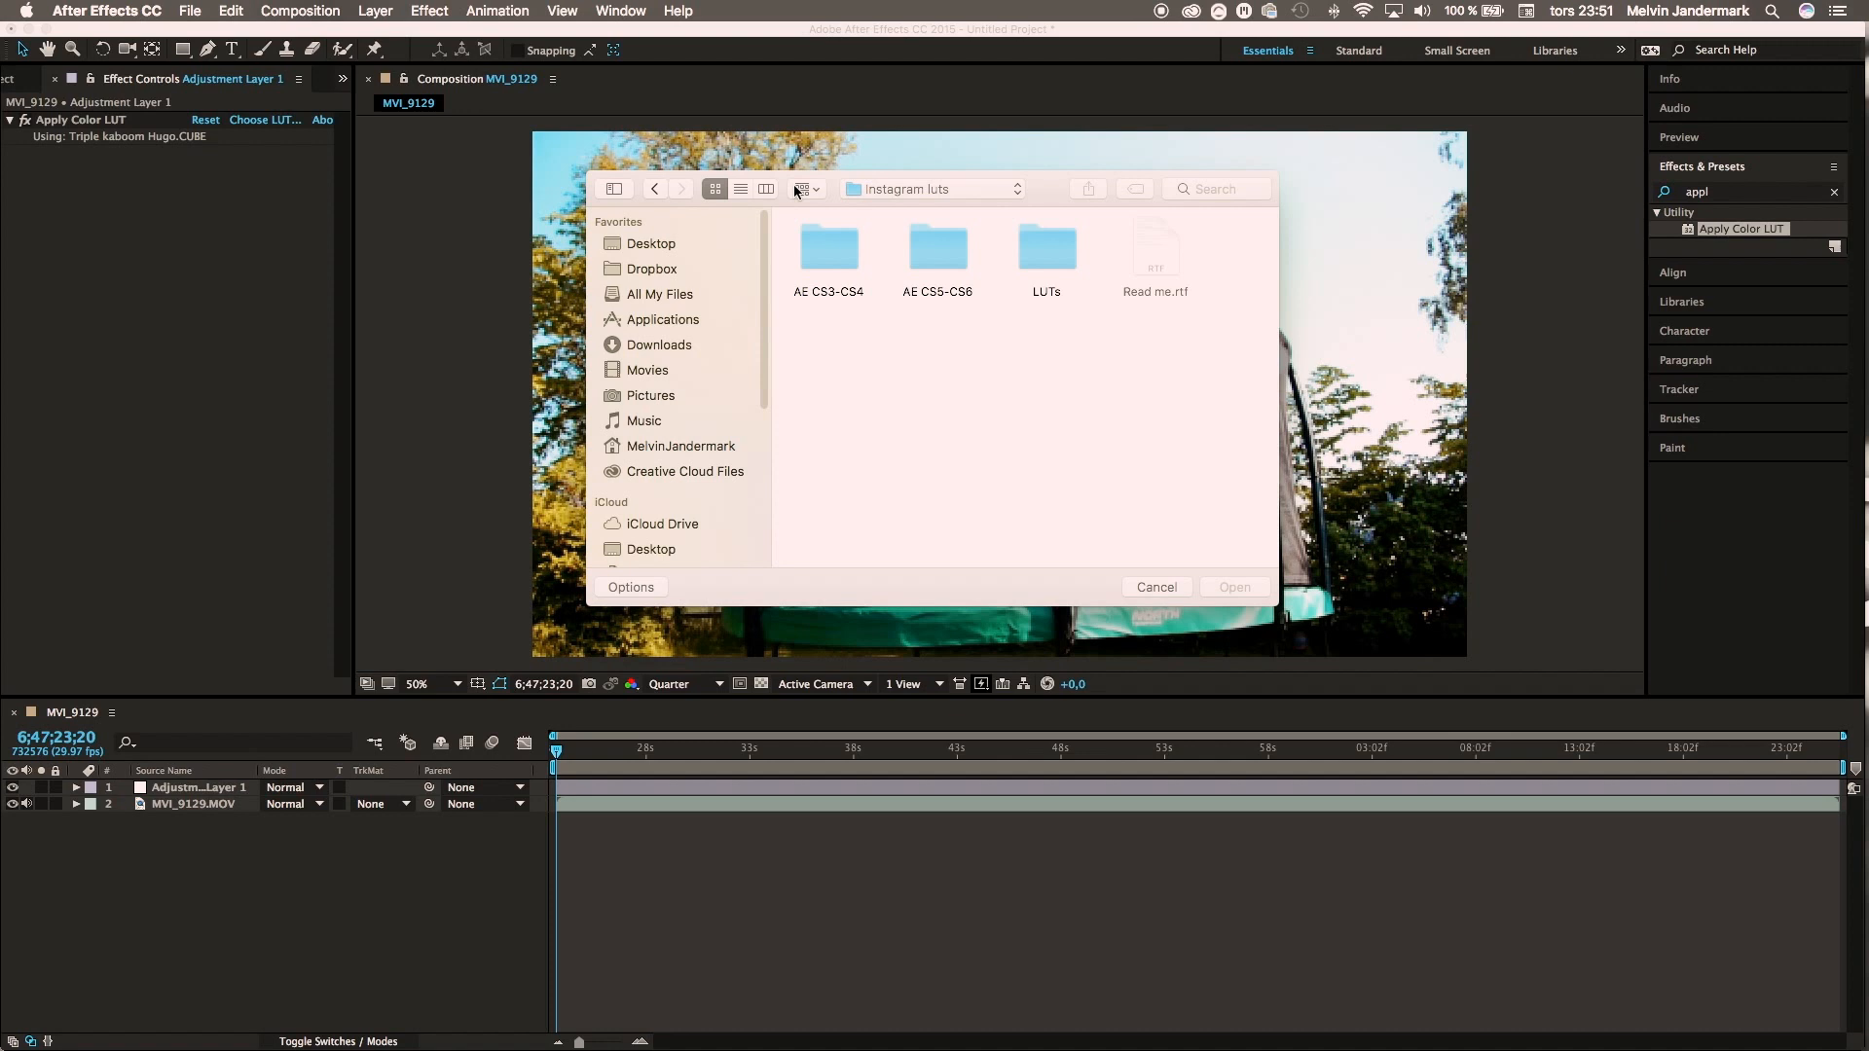
pyautogui.doubleClick(1046, 247)
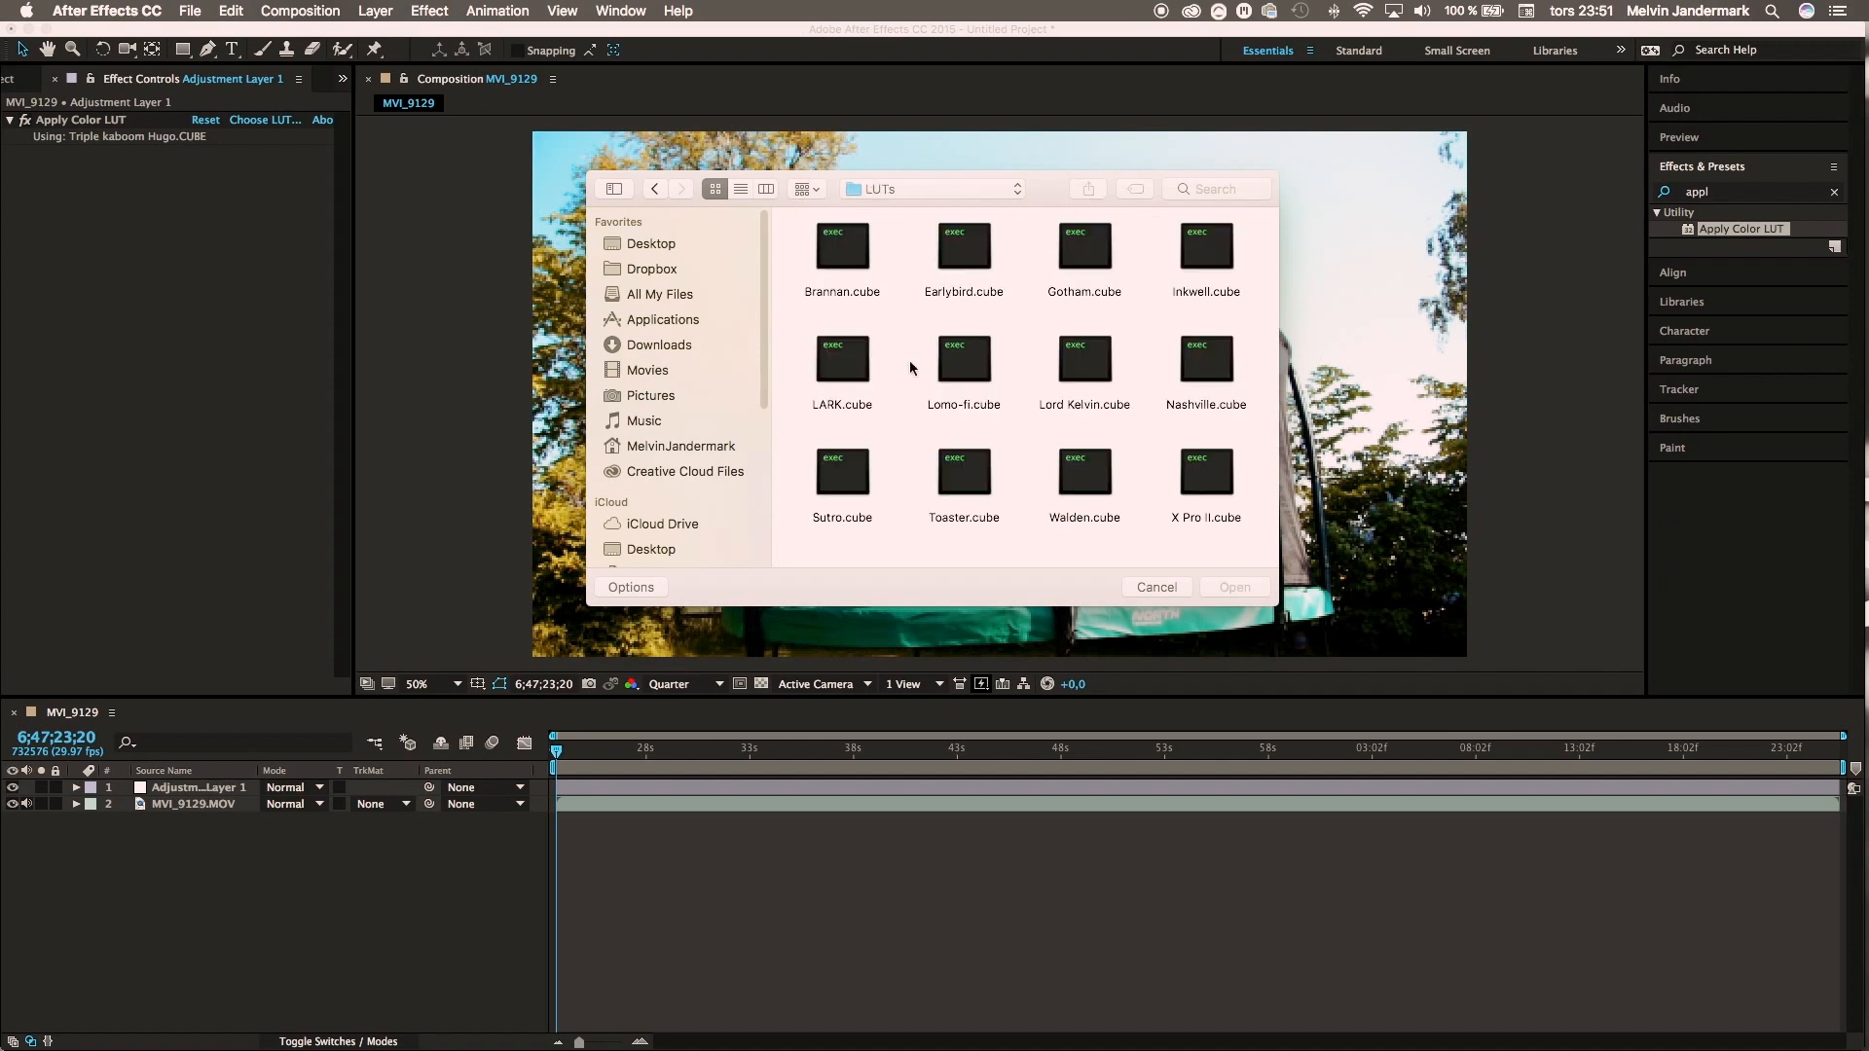
pyautogui.moveTo(856, 371)
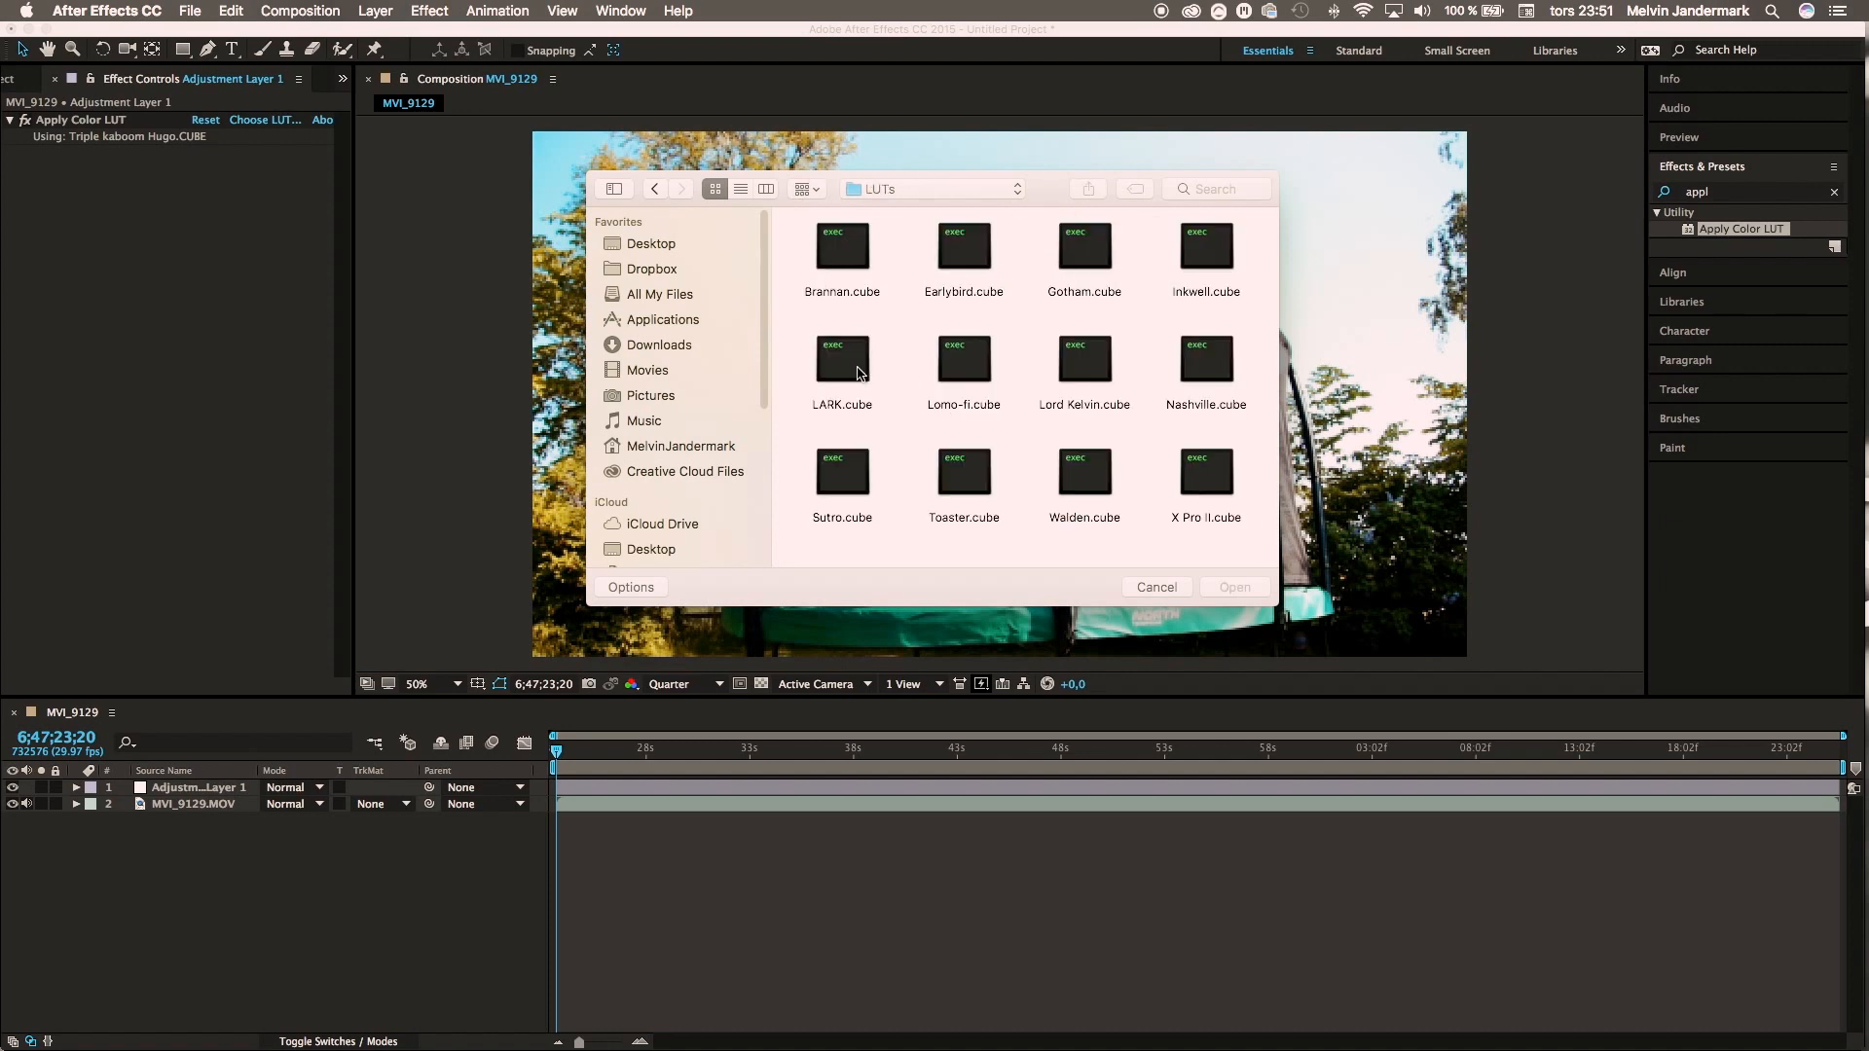
# Step: Load LARK.cube as the second LUT effect's look
pyautogui.click(840, 358)
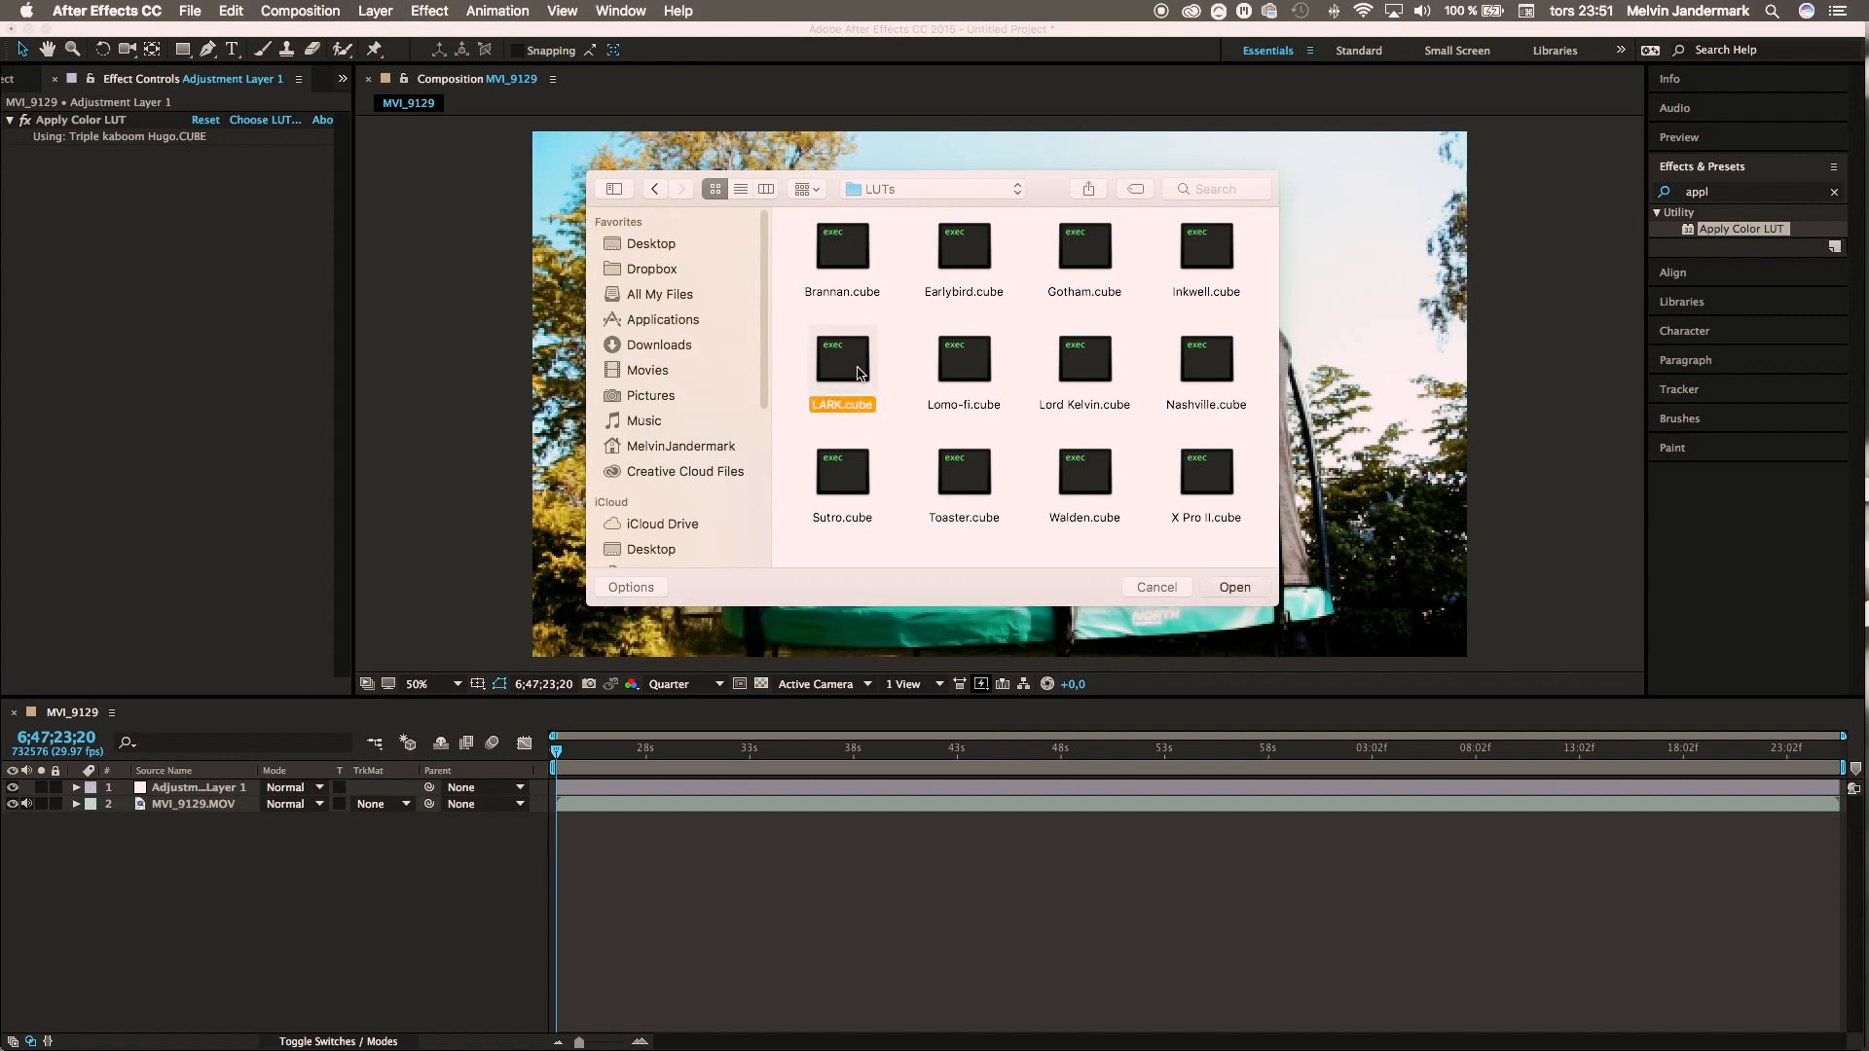
pyautogui.click(1234, 587)
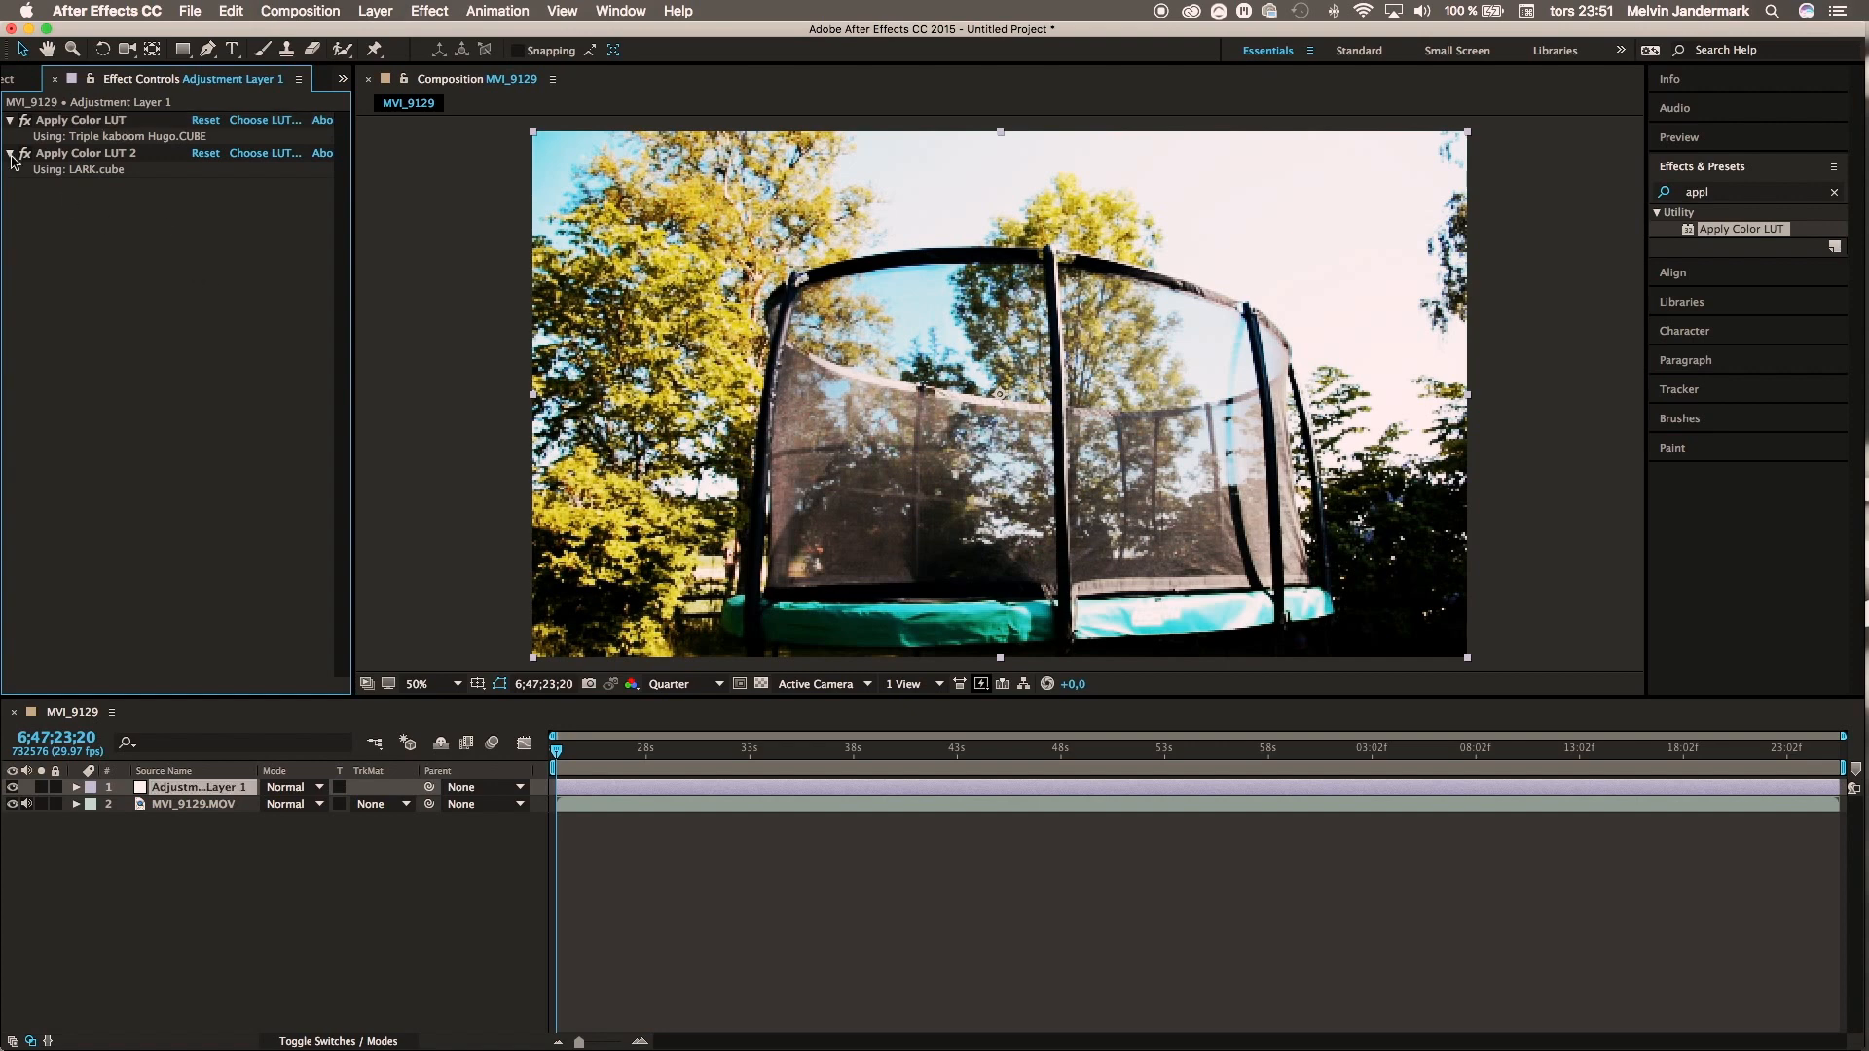
# Step: Collapse both Apply Color LUT effects and twirl open Adjustment Layer 1 in the timeline
pyautogui.click(12, 152)
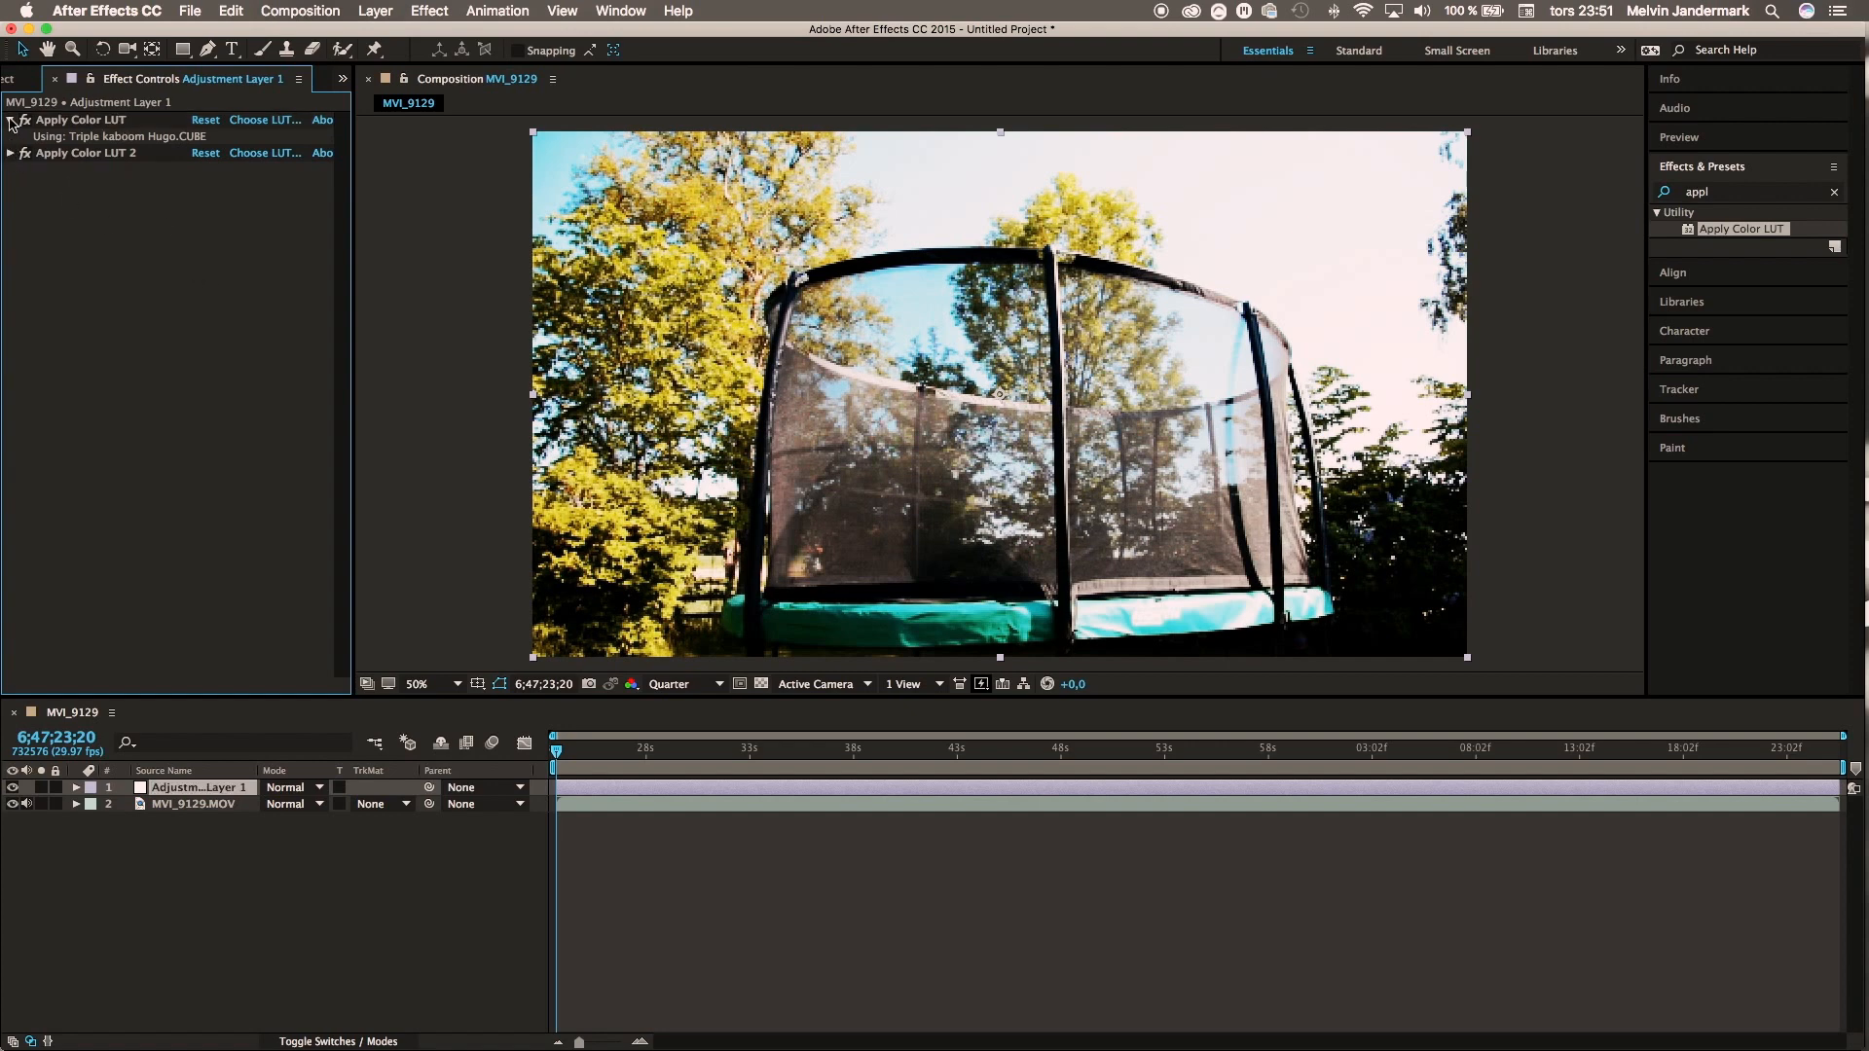
pyautogui.click(12, 121)
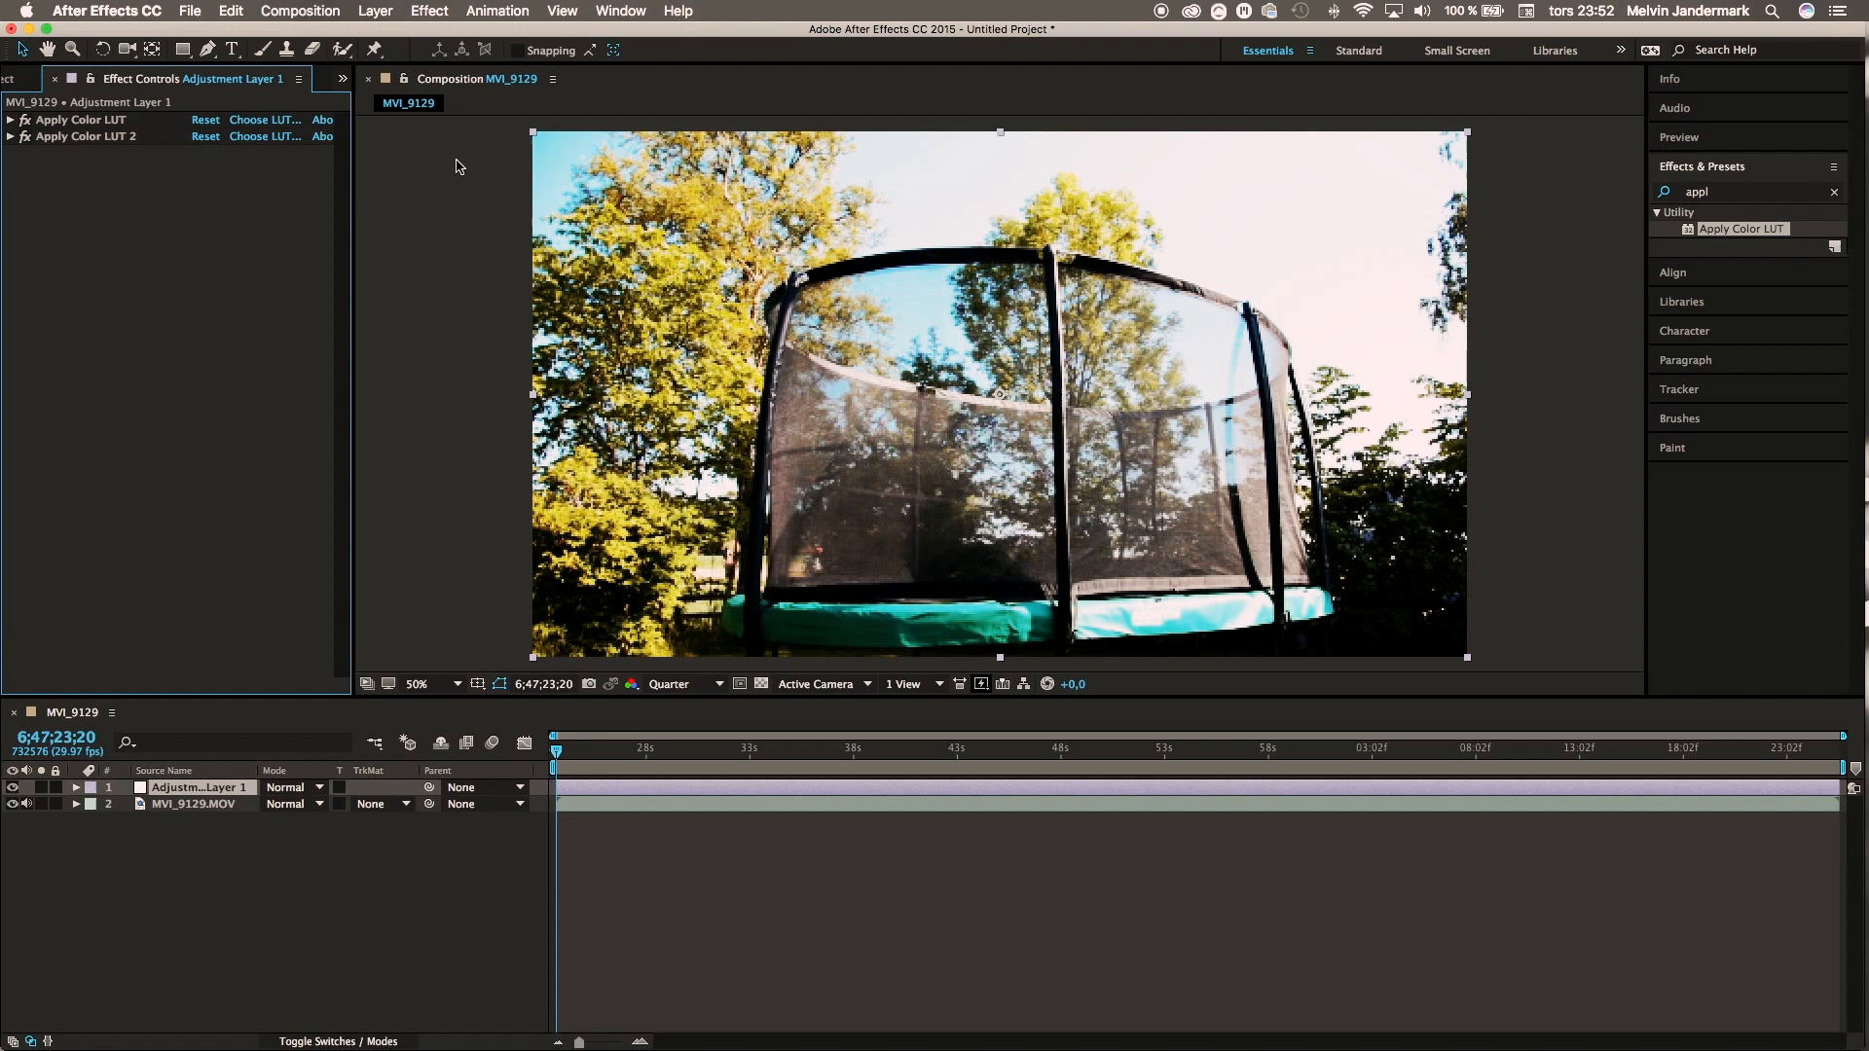
pyautogui.moveTo(1565, 263)
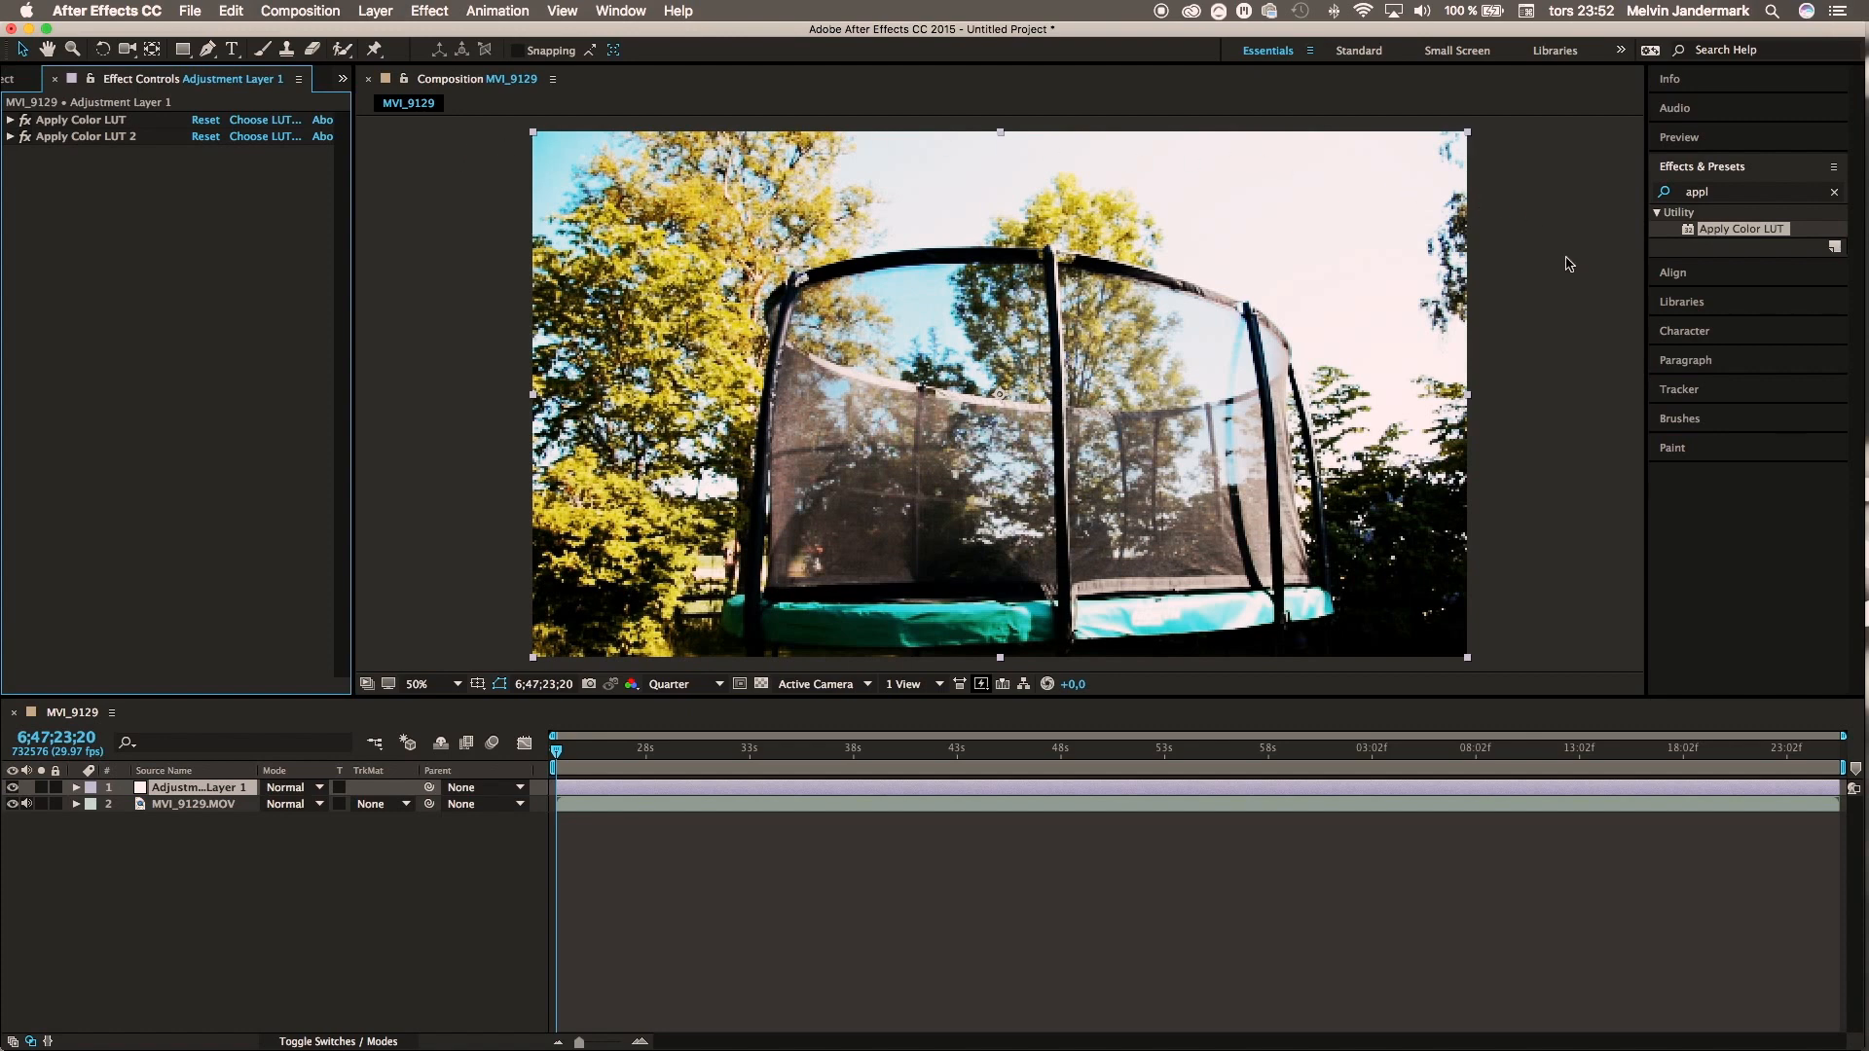
pyautogui.click(78, 787)
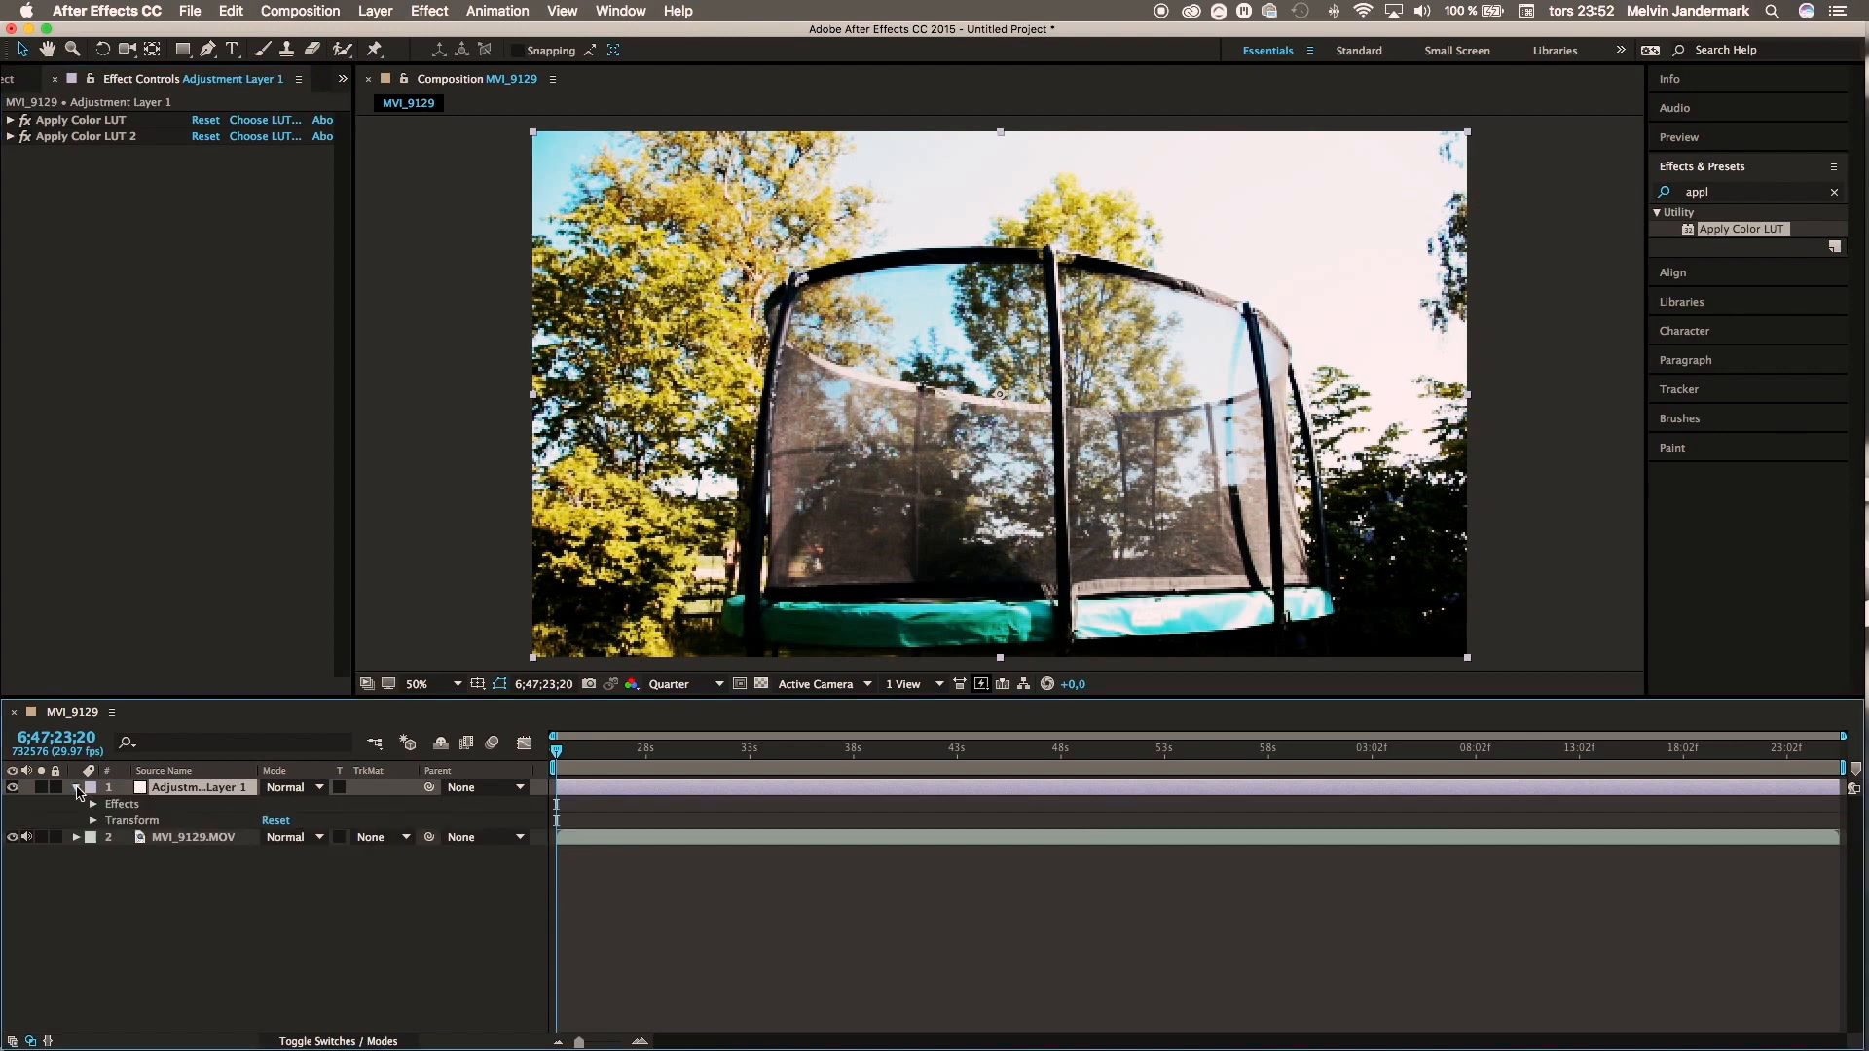
# Step: Set Apply Color LUT 2's Effect Opacity to 50% under Compositing Options
pyautogui.click(91, 802)
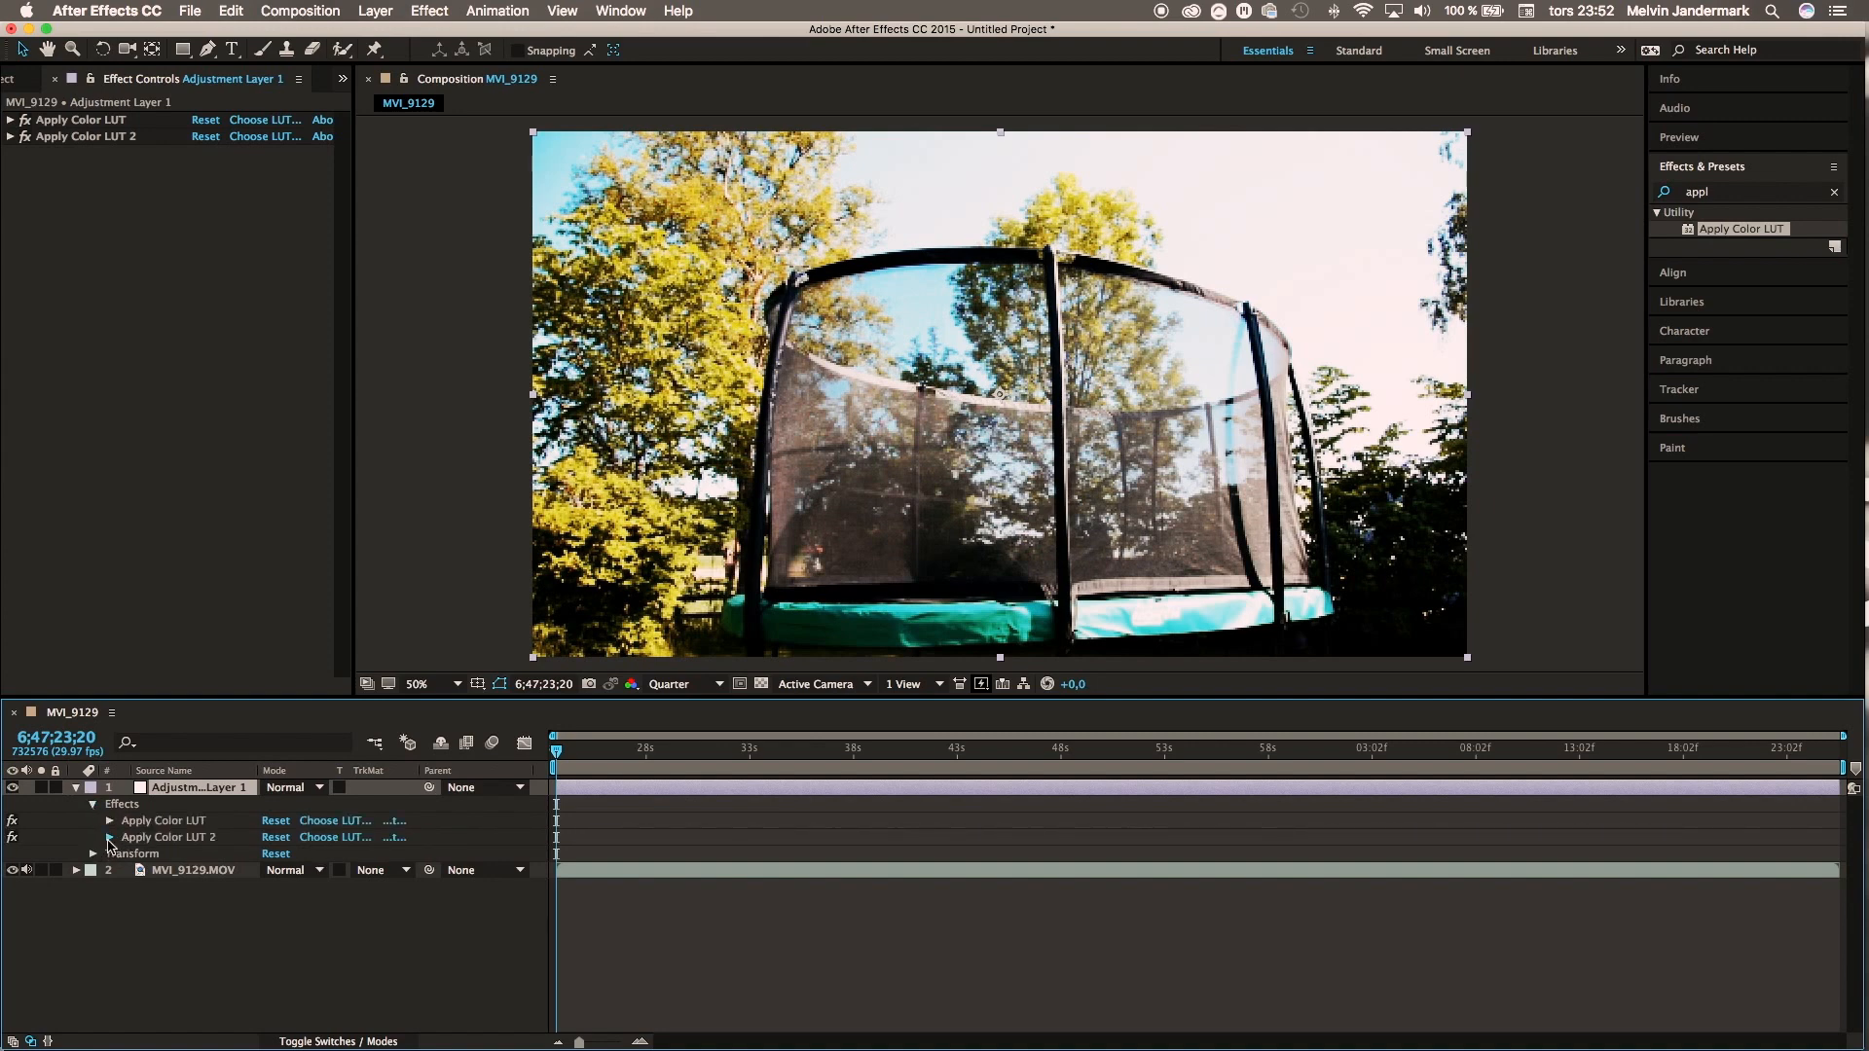
pyautogui.click(107, 837)
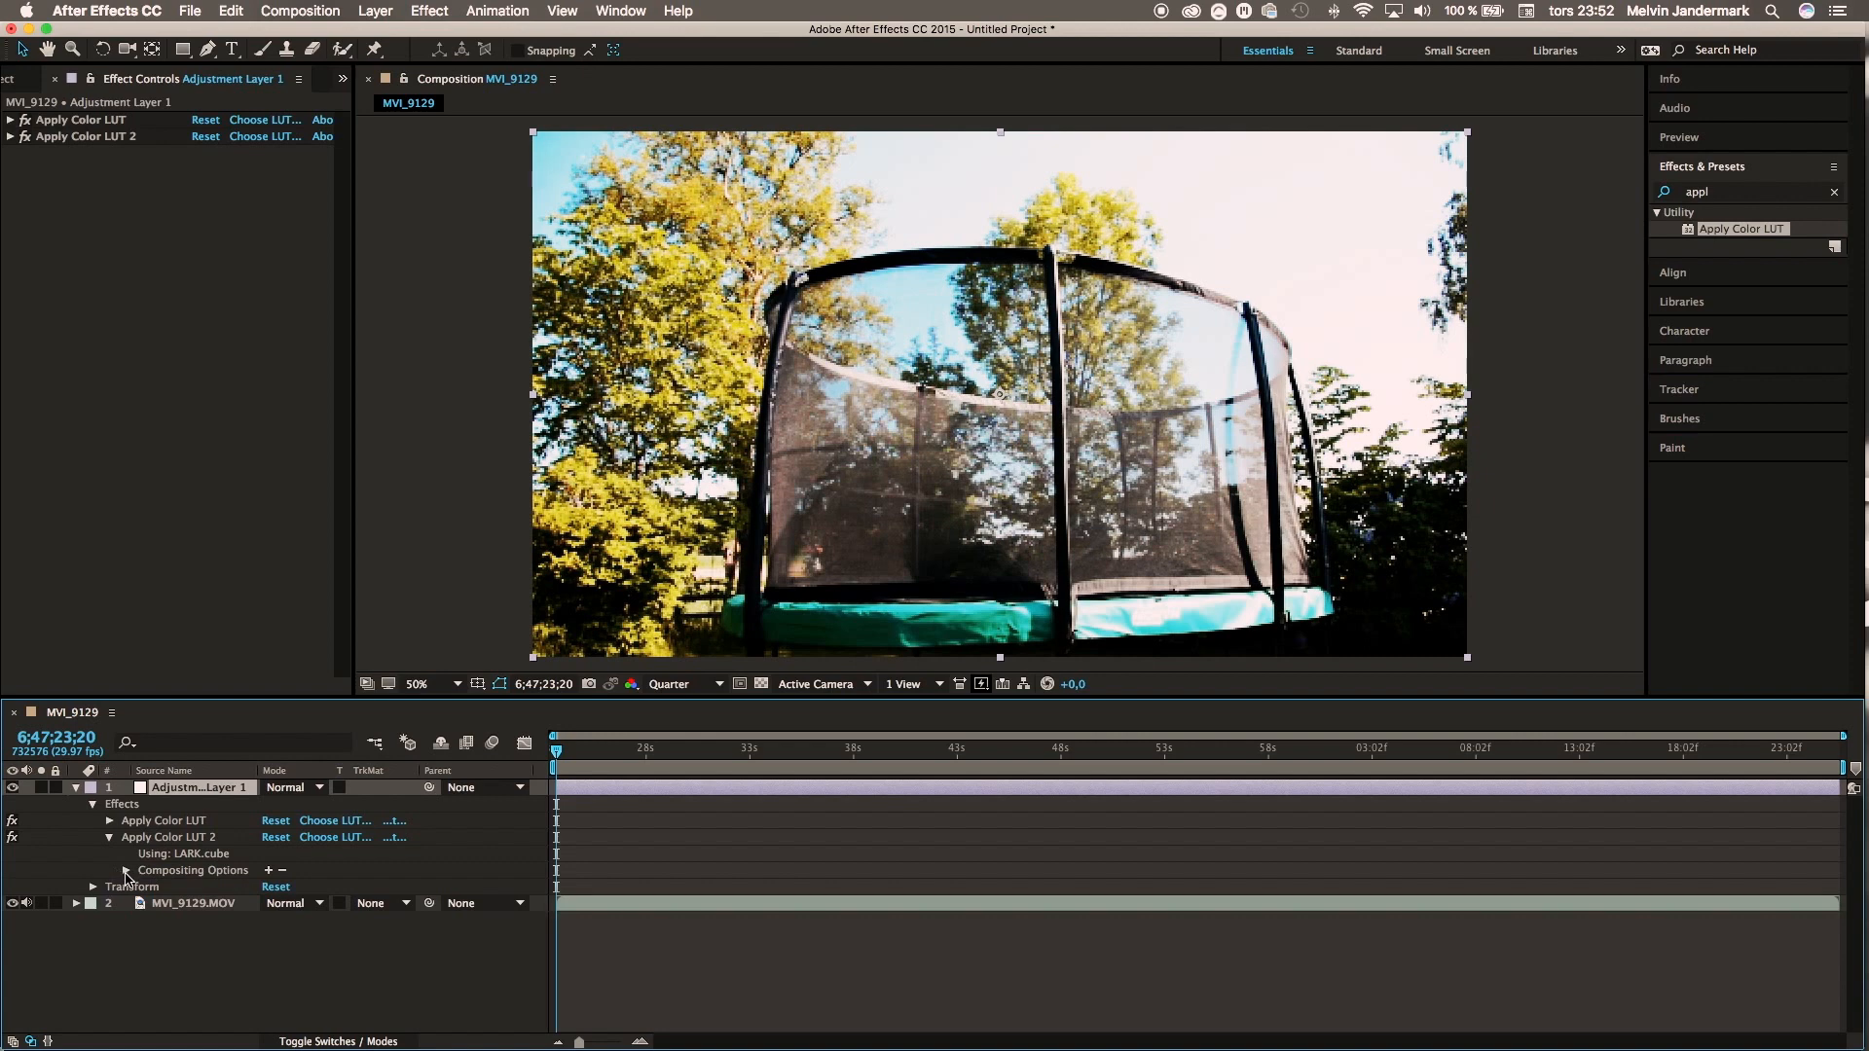
pyautogui.click(127, 870)
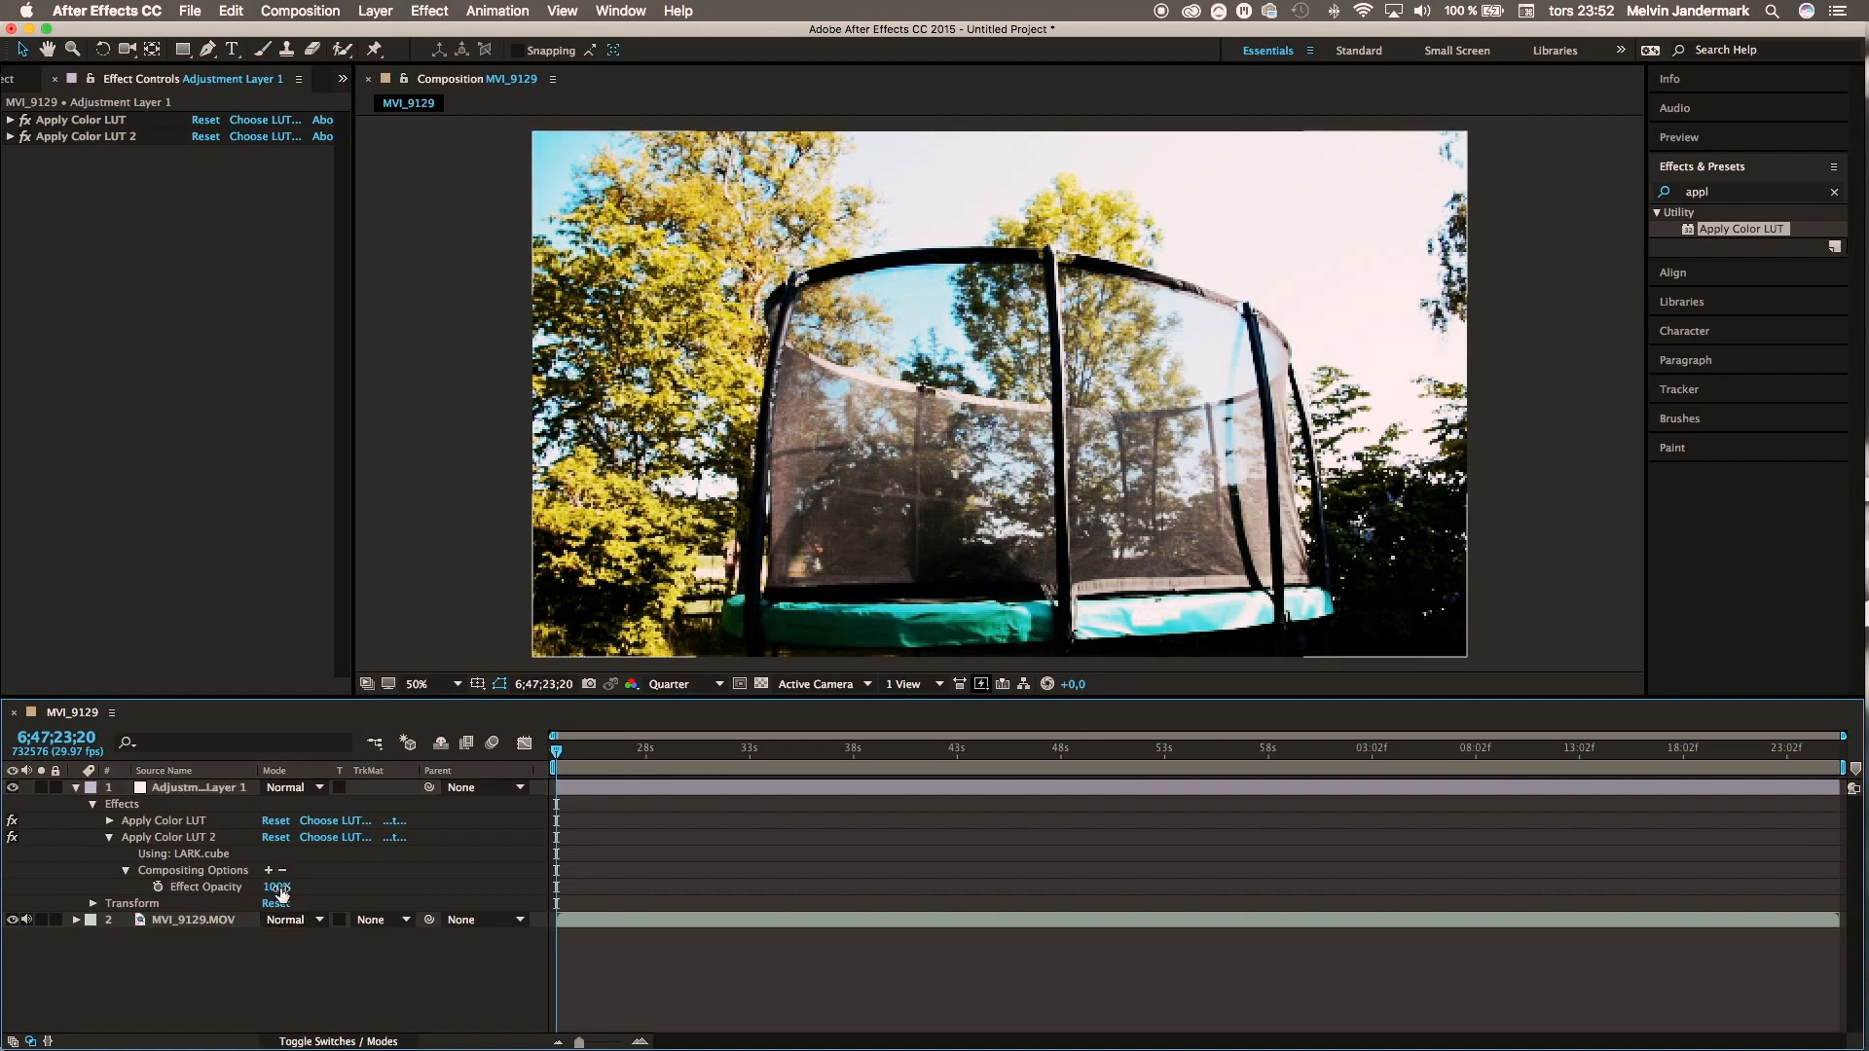
pyautogui.doubleClick(277, 888)
pyautogui.write('50')
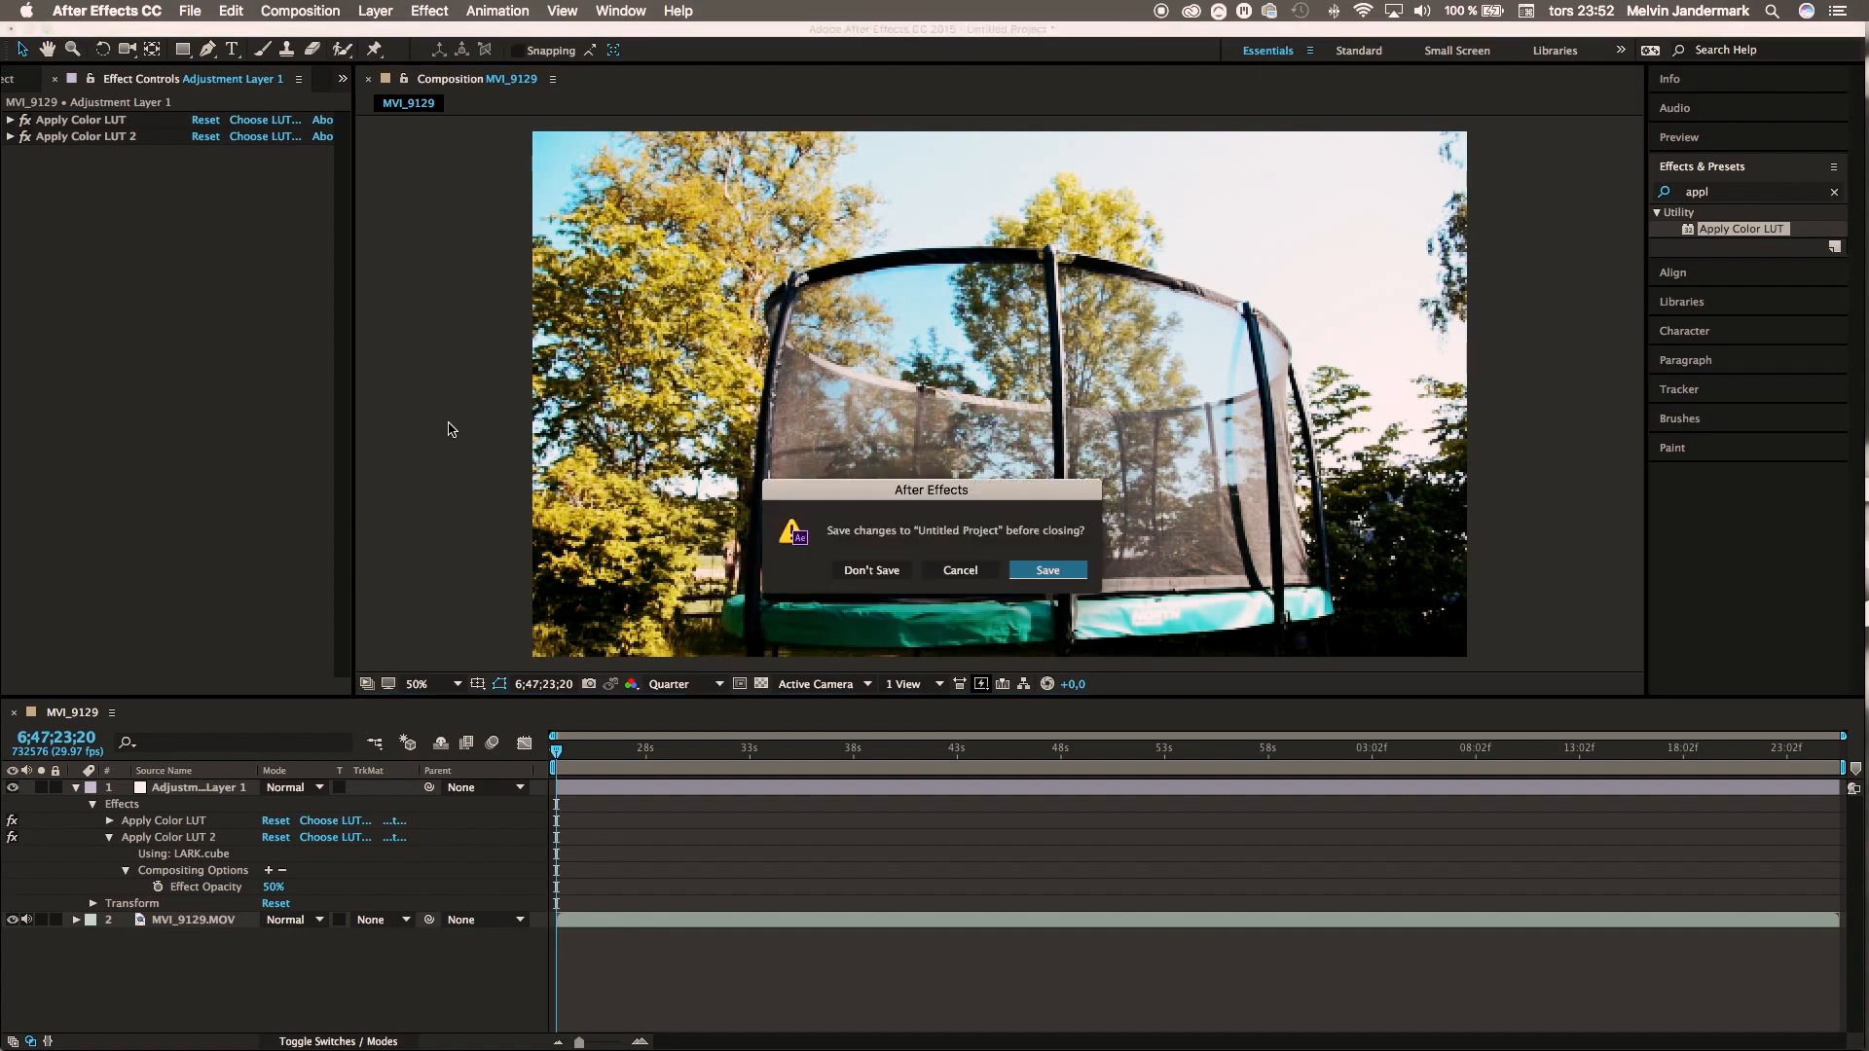
pyautogui.moveTo(883, 578)
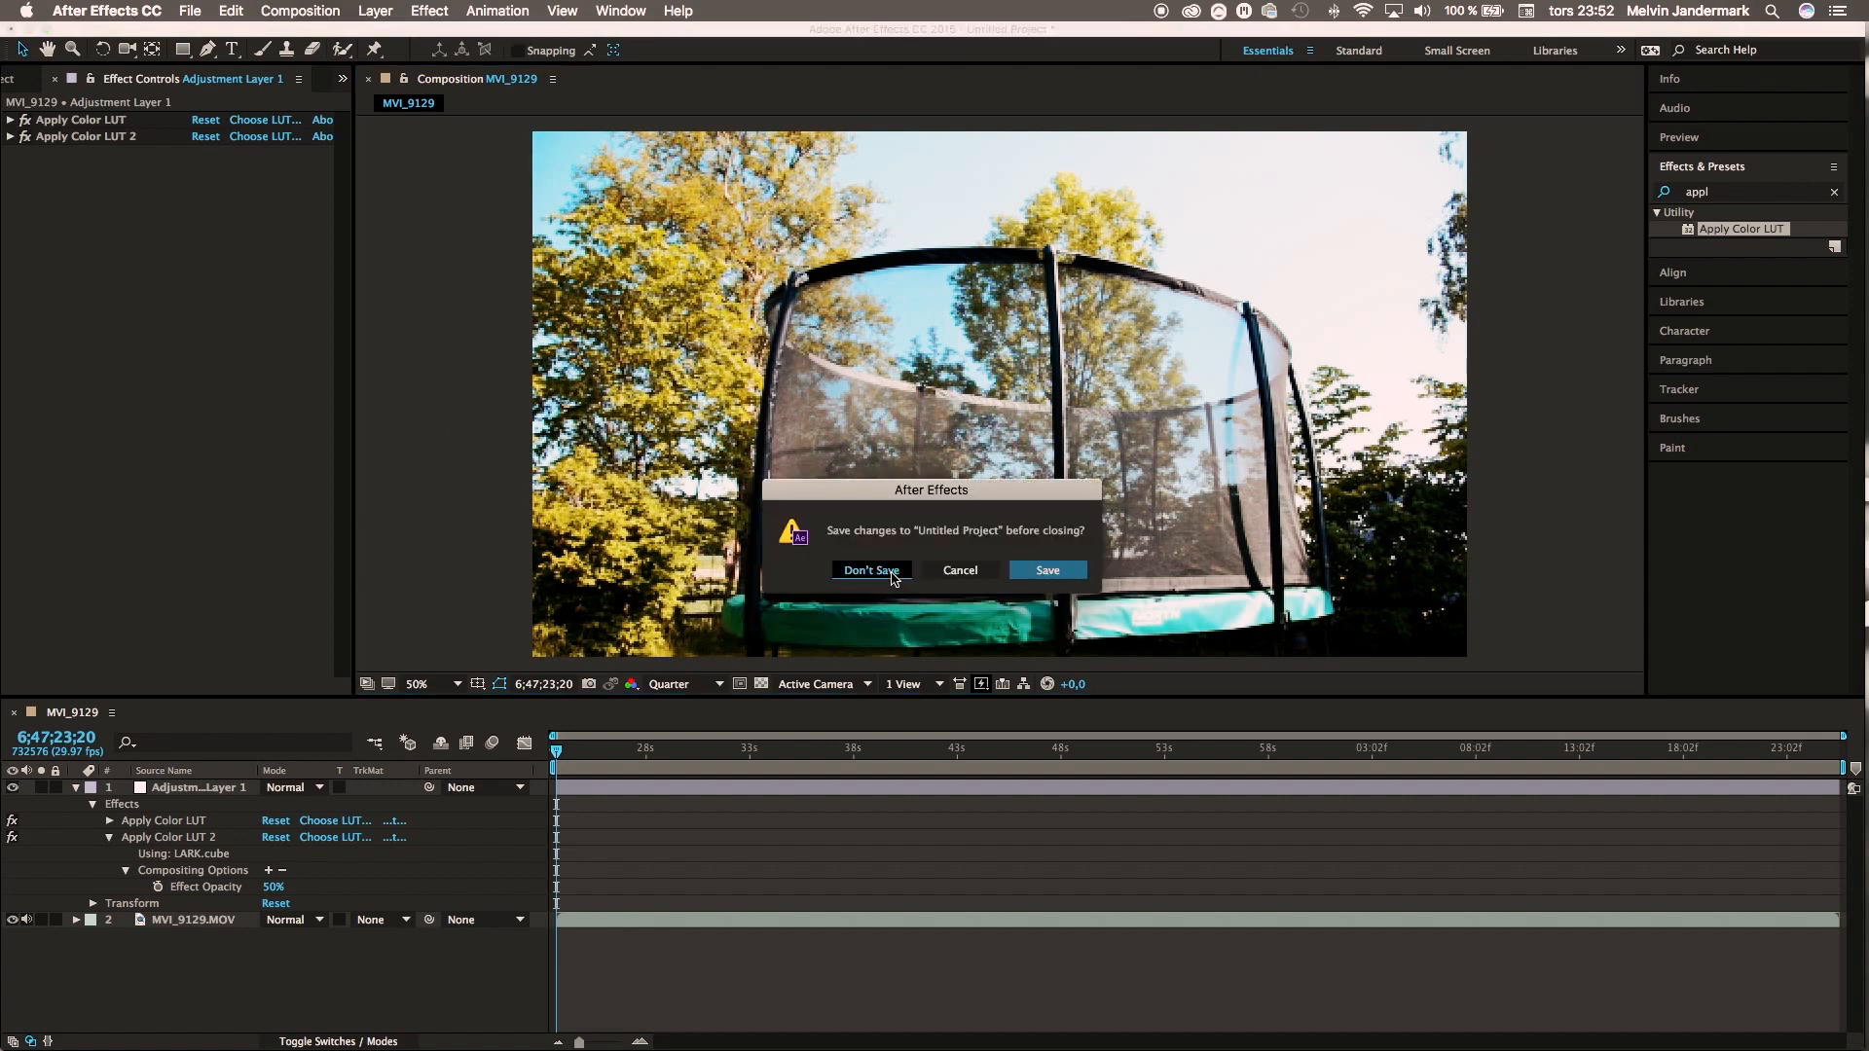
# Step: Quit After Effects choosing Don't Save for the untitled project
pyautogui.click(872, 568)
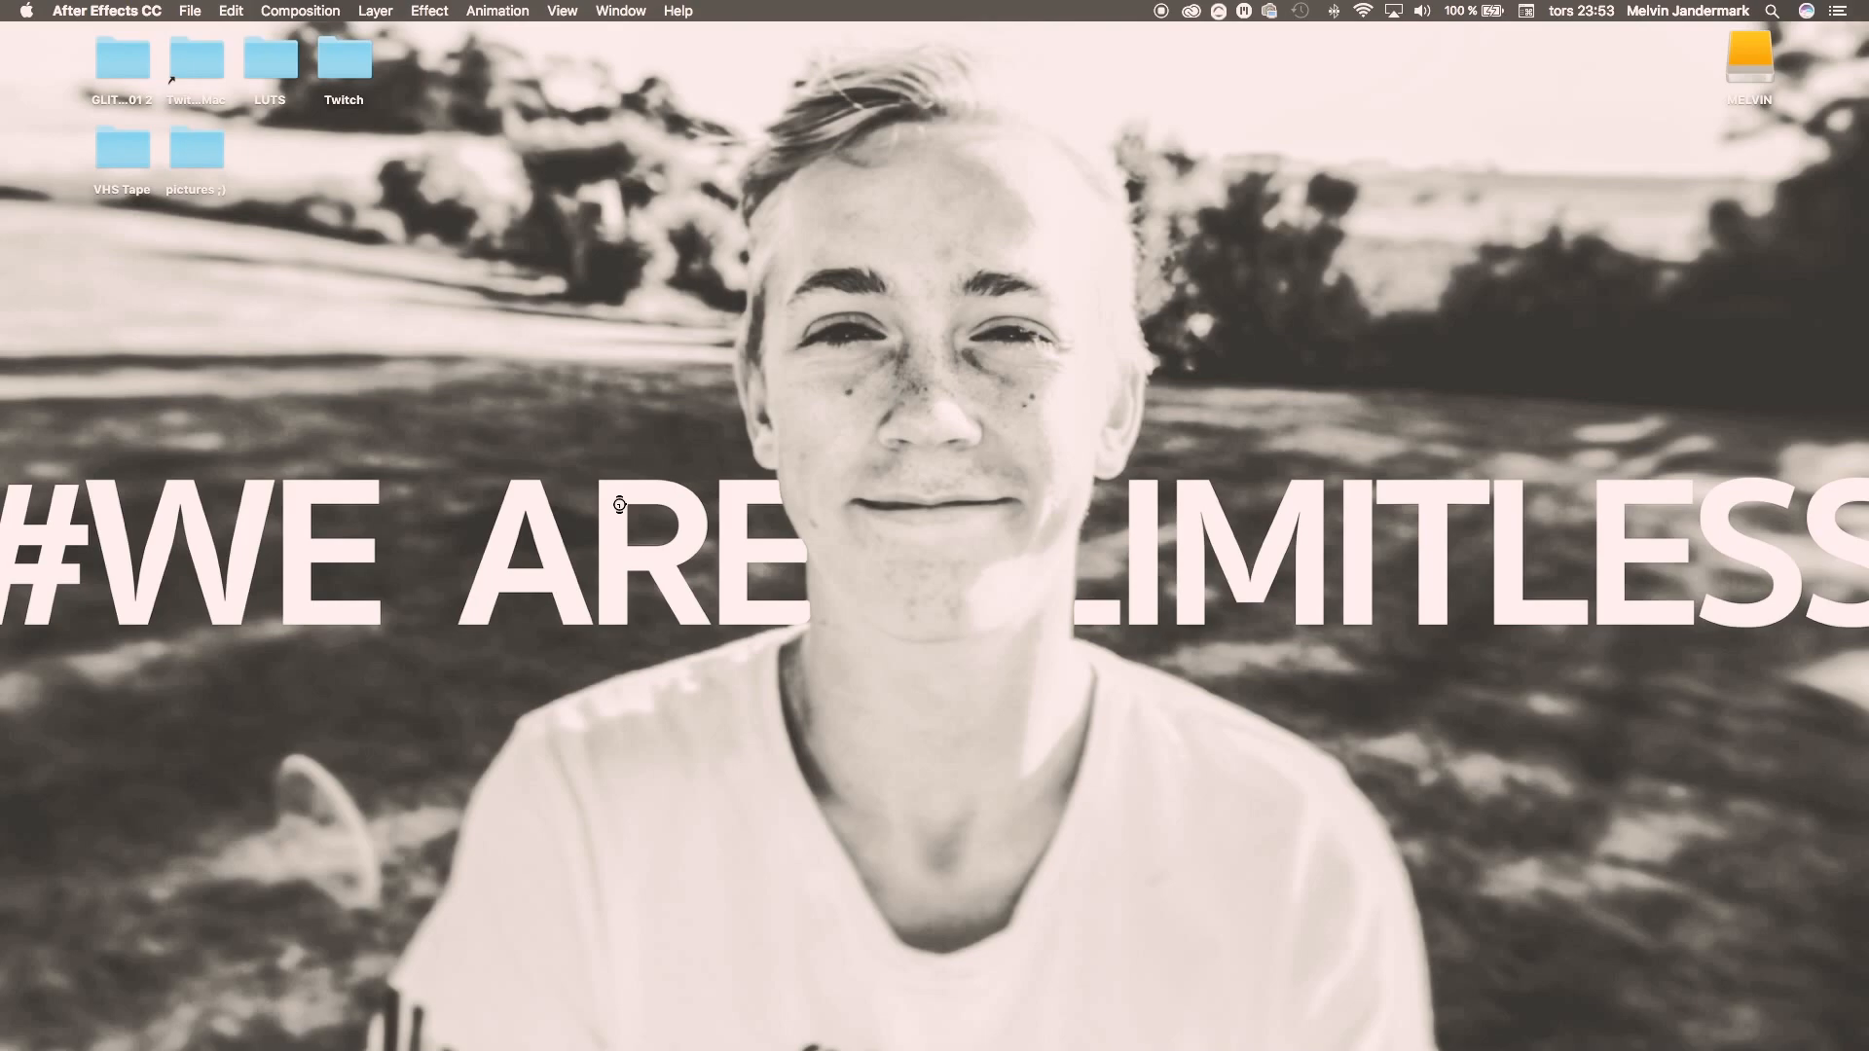